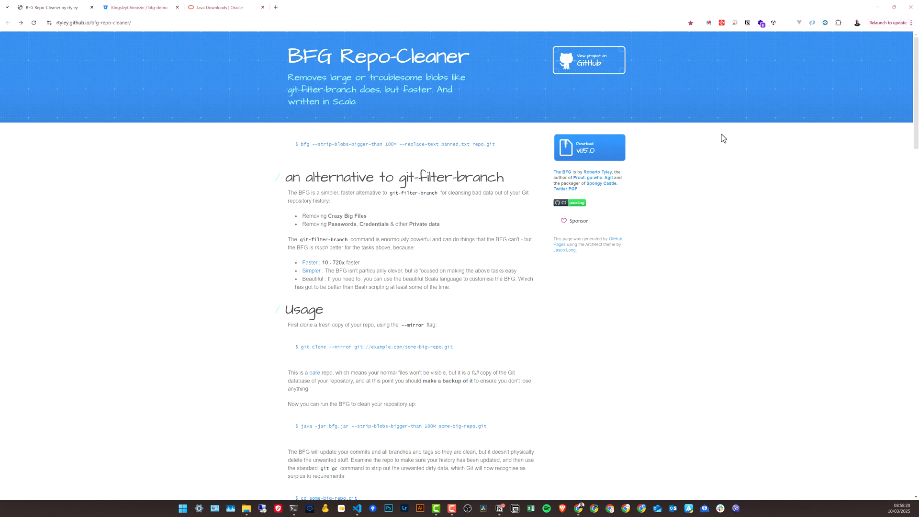
{"action": "mouse_move", "coordinate": [710, 134]}
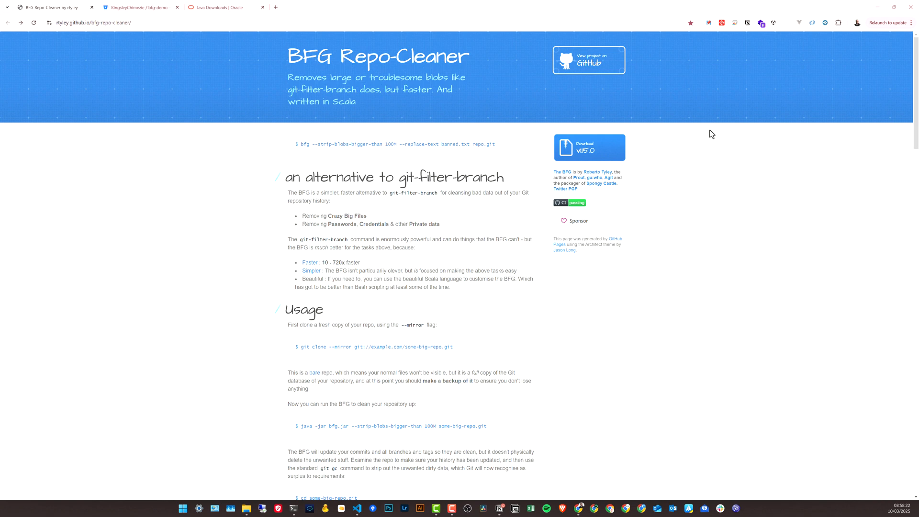
{"action": "mouse_move", "coordinate": [697, 134]}
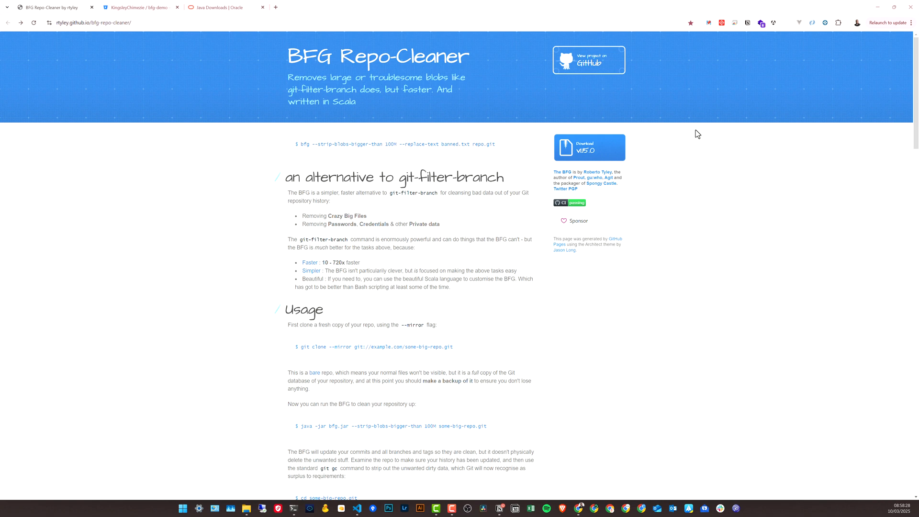
{"action": "mouse_move", "coordinate": [533, 131]}
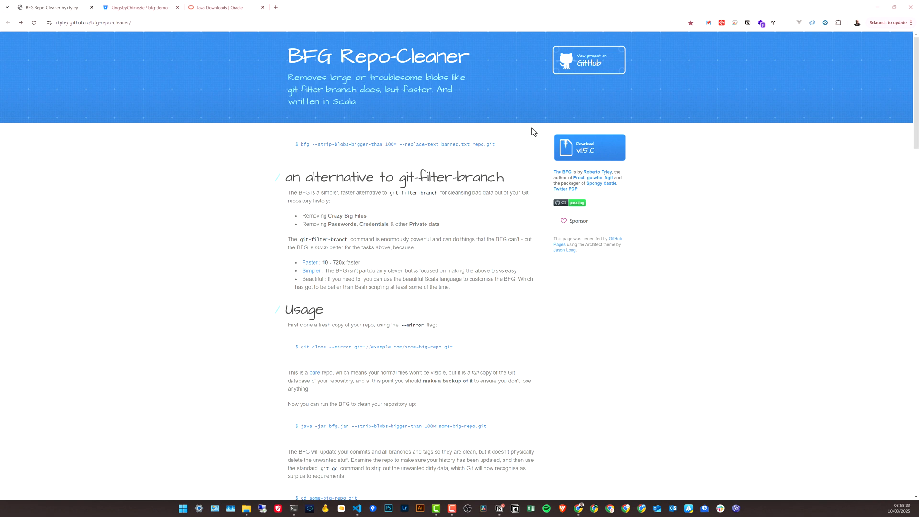
{"action": "mouse_move", "coordinate": [525, 131]}
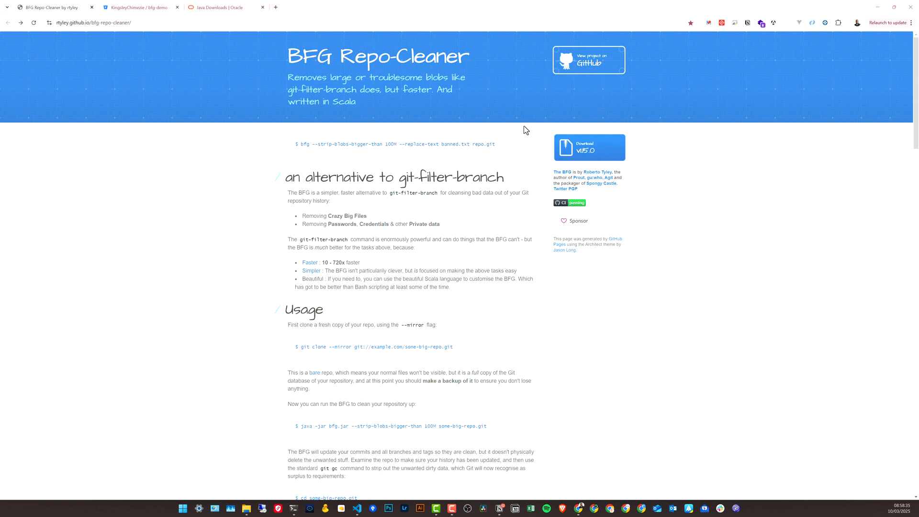
- Select bfg.jar in the C:\_BFG folder, shown beside the _DEMO folder window
{"action": "left_click", "coordinate": [91, 23]}
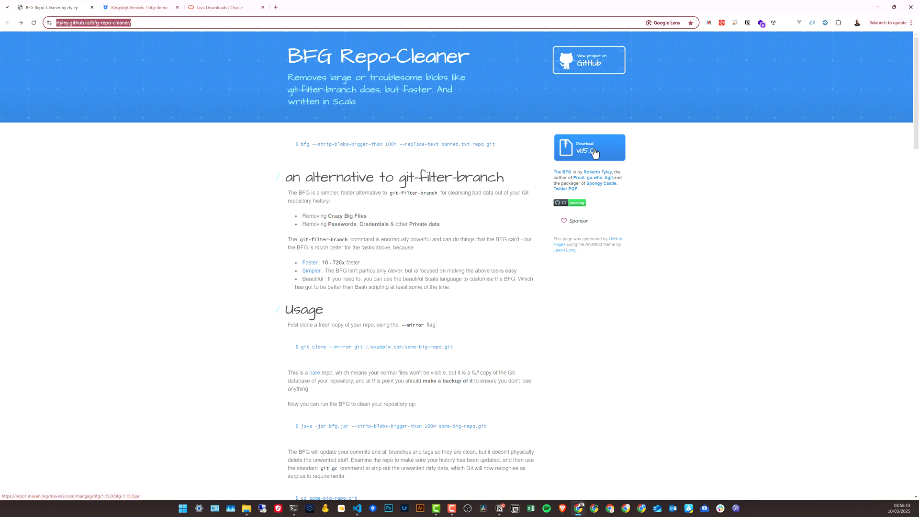
{"action": "mouse_move", "coordinate": [610, 160]}
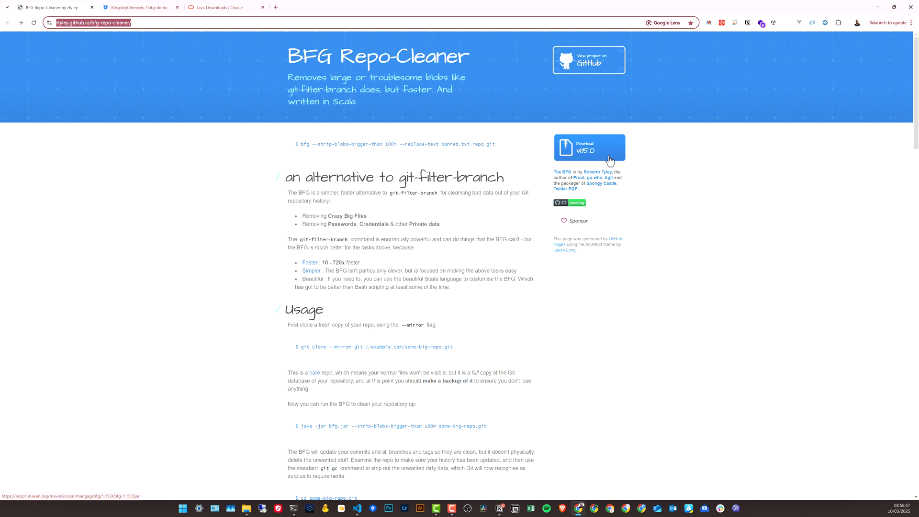
{"action": "left_click", "coordinate": [91, 7]}
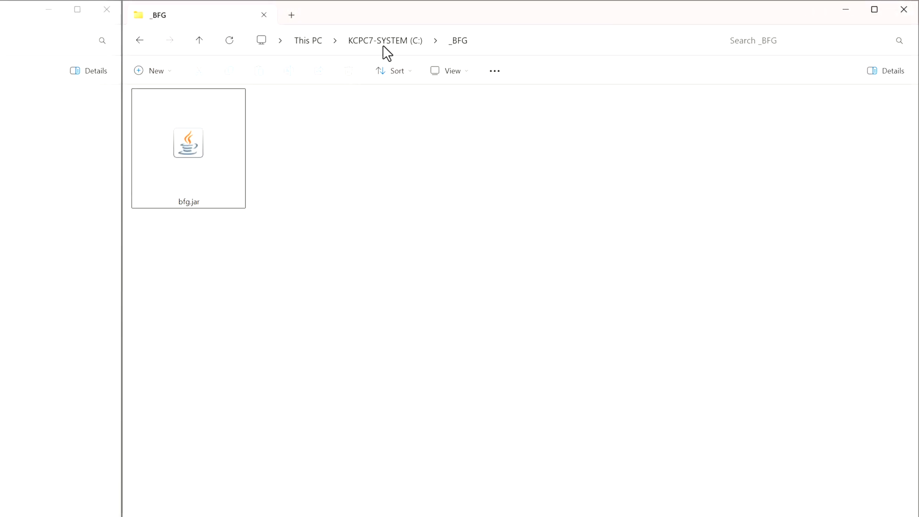
{"action": "mouse_move", "coordinate": [460, 46]}
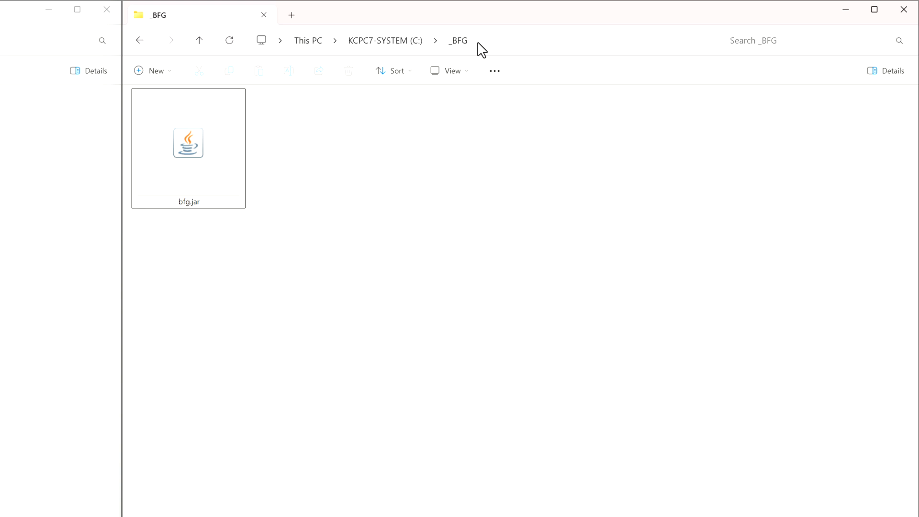
{"action": "left_click", "coordinate": [188, 143]}
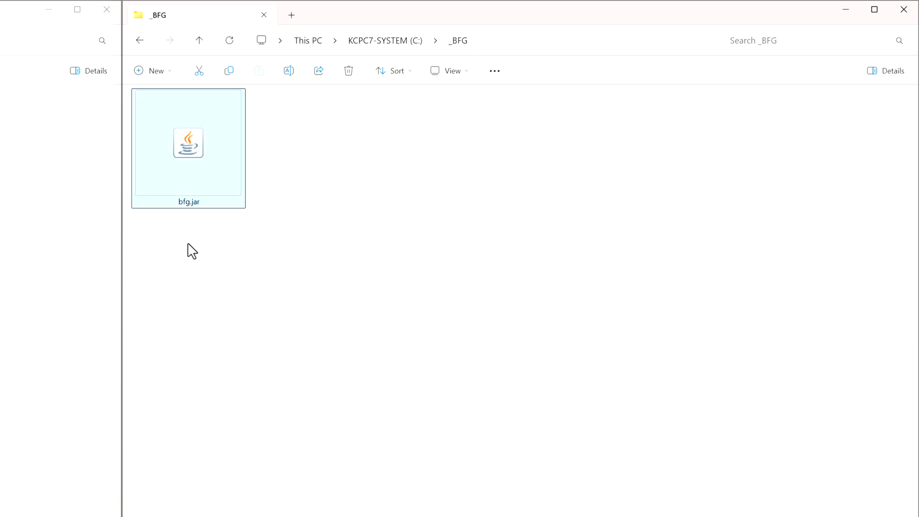
{"action": "mouse_move", "coordinate": [261, 195]}
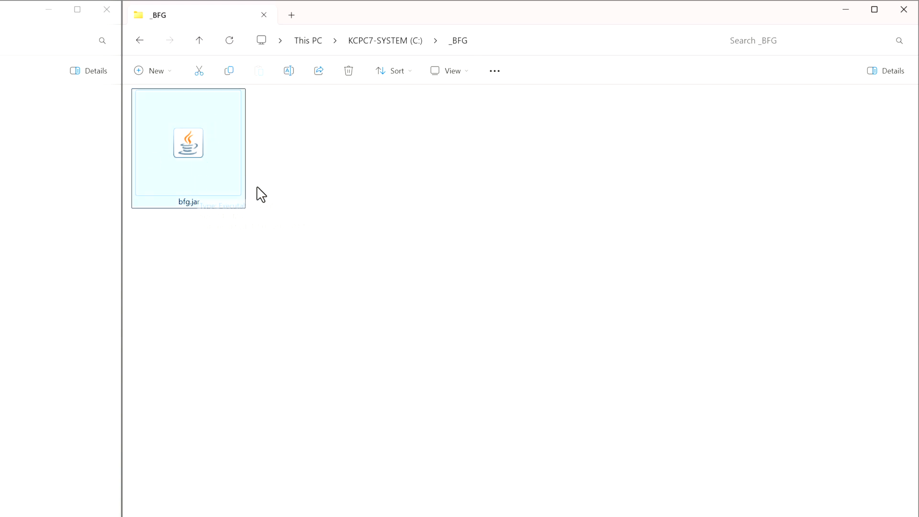
{"action": "mouse_move", "coordinate": [194, 214]}
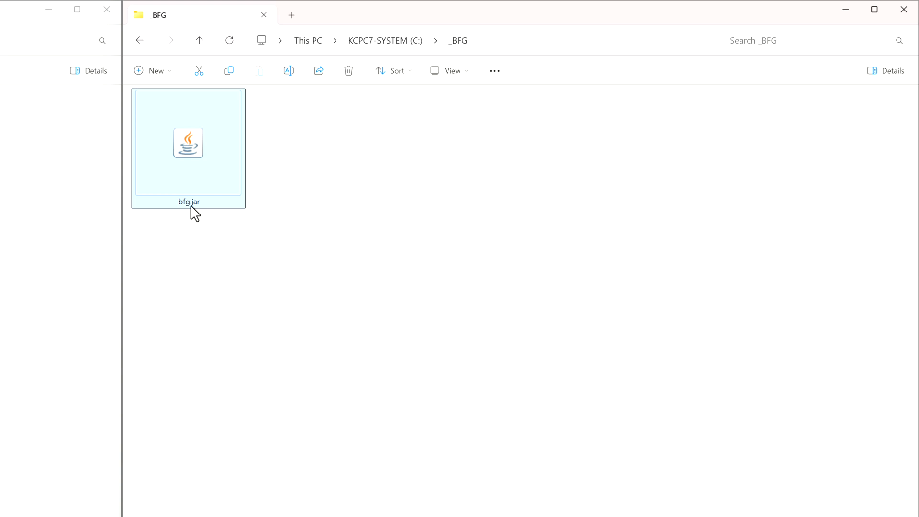
{"action": "double_click", "coordinate": [189, 143]}
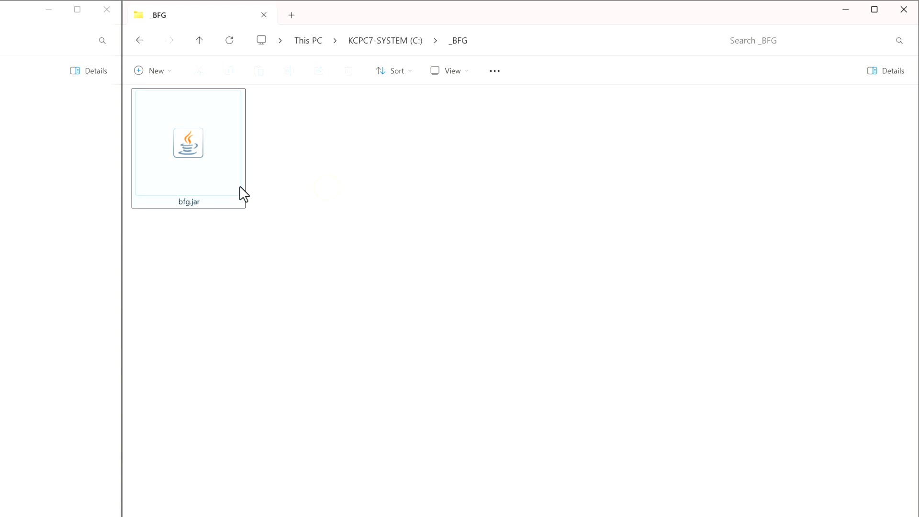
{"action": "left_click", "coordinate": [499, 44]}
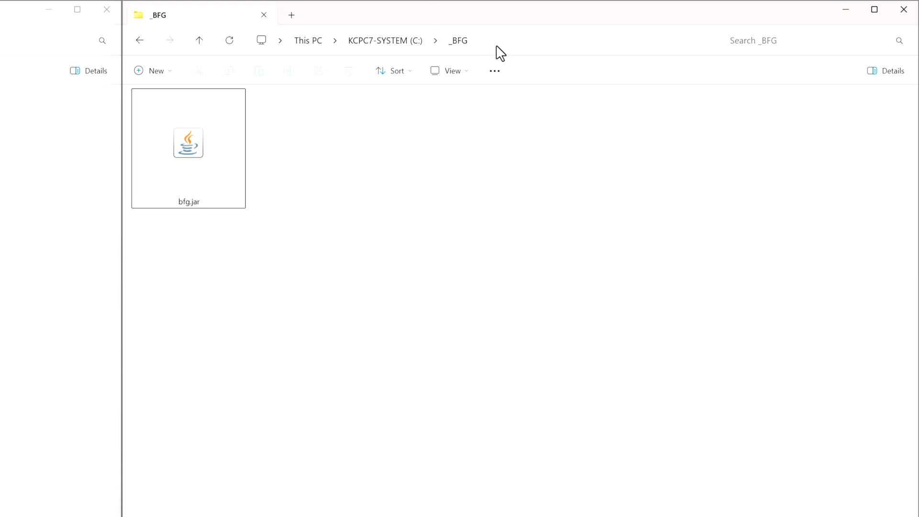
{"action": "left_click", "coordinate": [188, 146]}
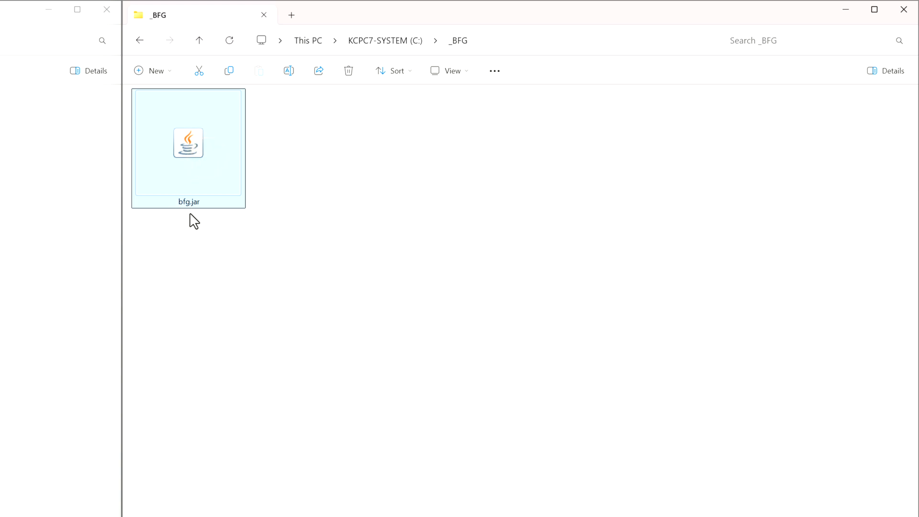
{"action": "mouse_move", "coordinate": [190, 207]}
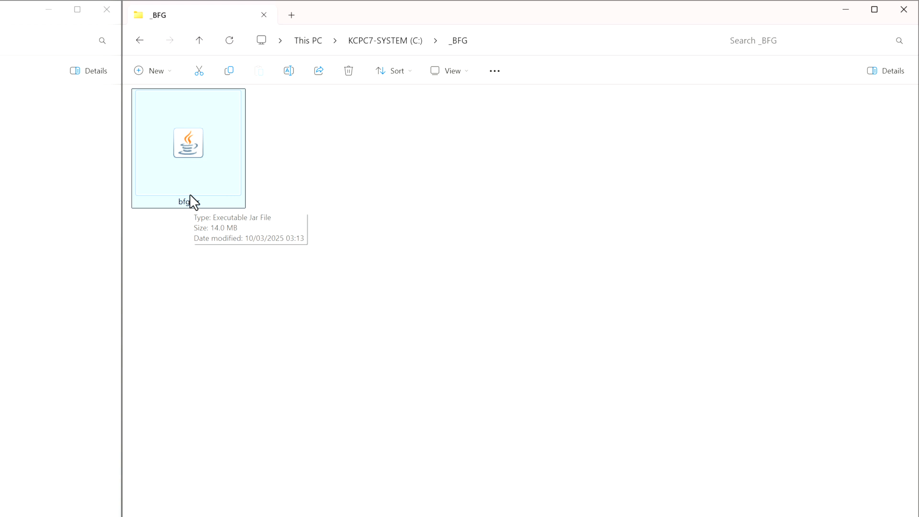
{"action": "mouse_move", "coordinate": [170, 228]}
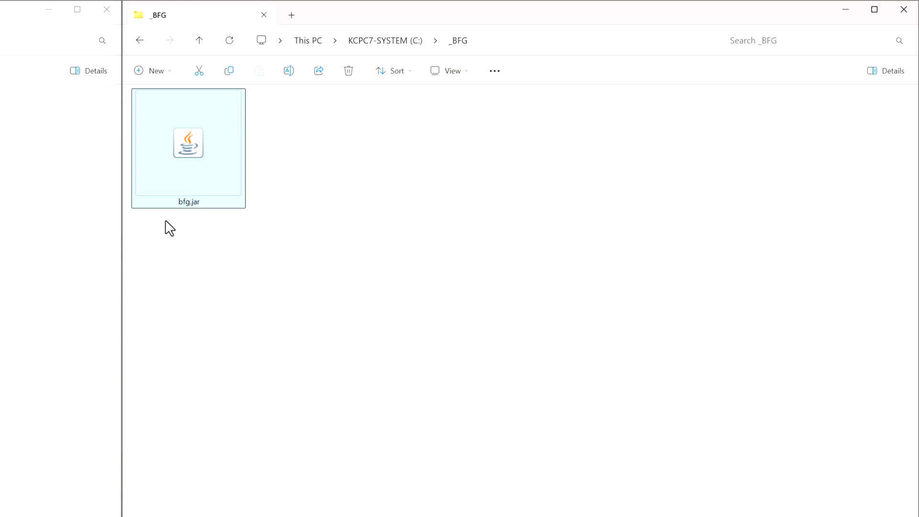
{"action": "mouse_move", "coordinate": [178, 188]}
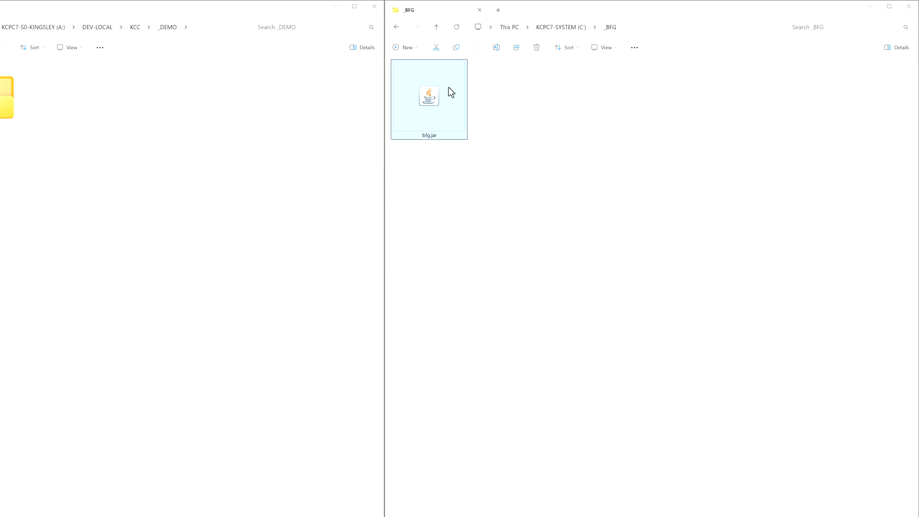
- Switch to the Oracle Java Downloads tab listing JDK 23 and JDK 21
{"action": "left_click", "coordinate": [225, 7]}
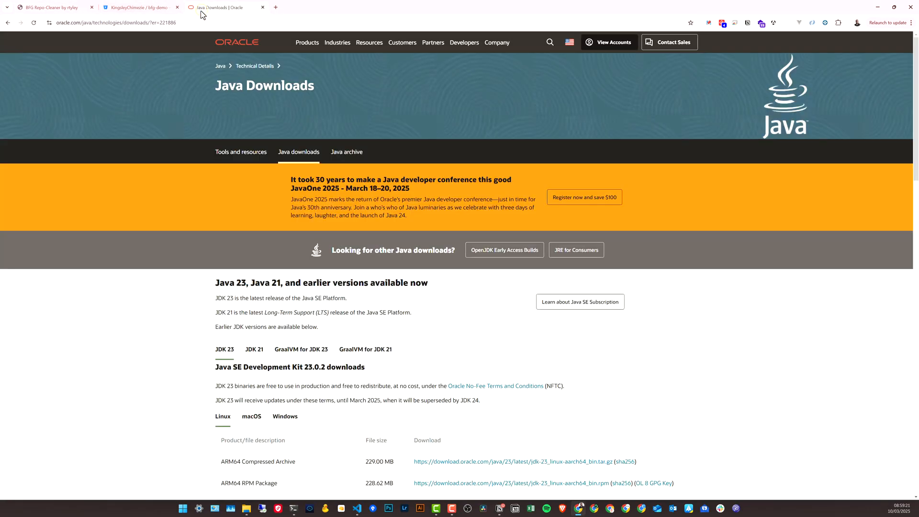
{"action": "mouse_move", "coordinate": [529, 125]}
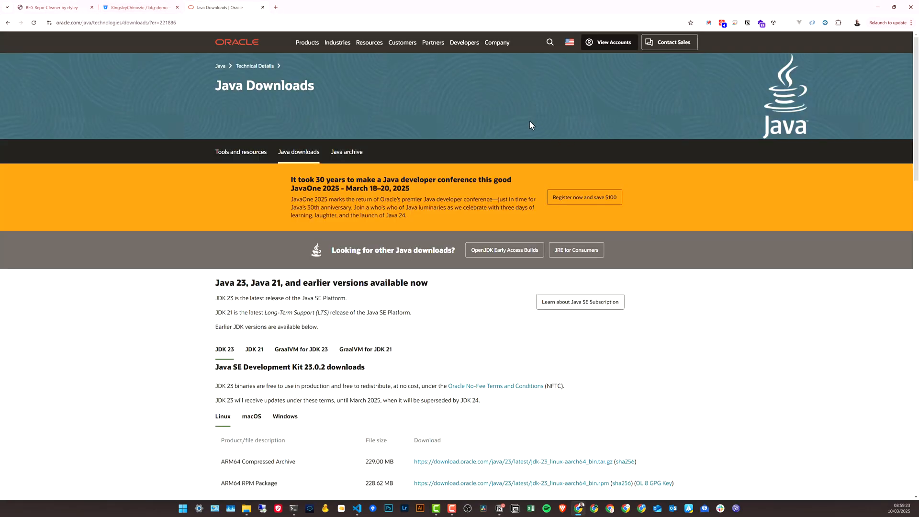
{"action": "mouse_move", "coordinate": [523, 177]}
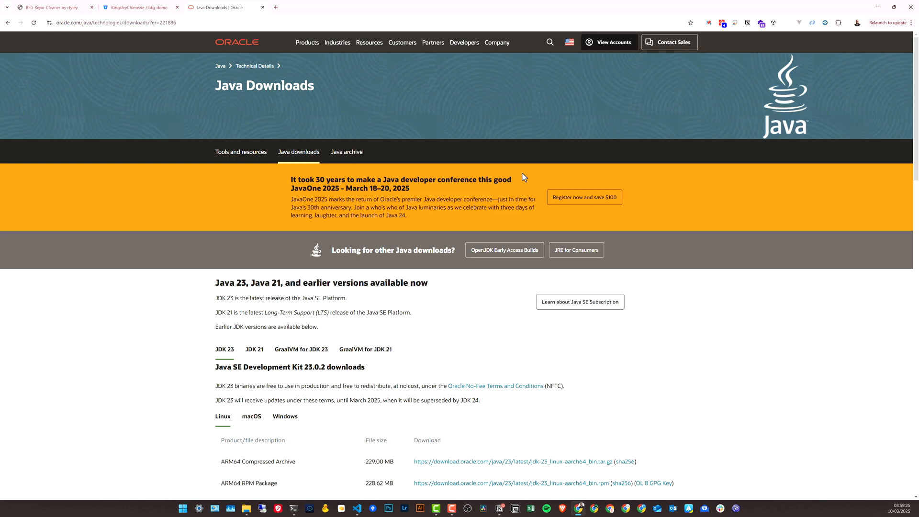
{"action": "mouse_move", "coordinate": [523, 177]}
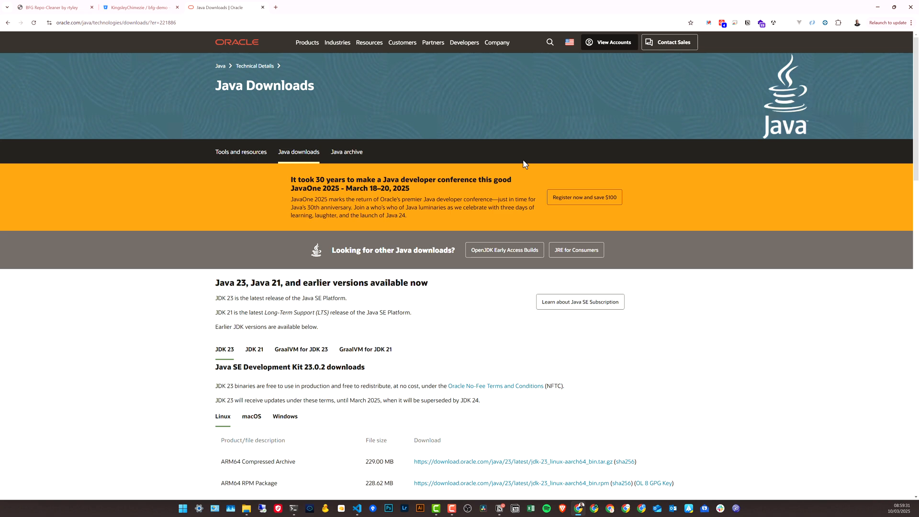
{"action": "mouse_move", "coordinate": [140, 7]}
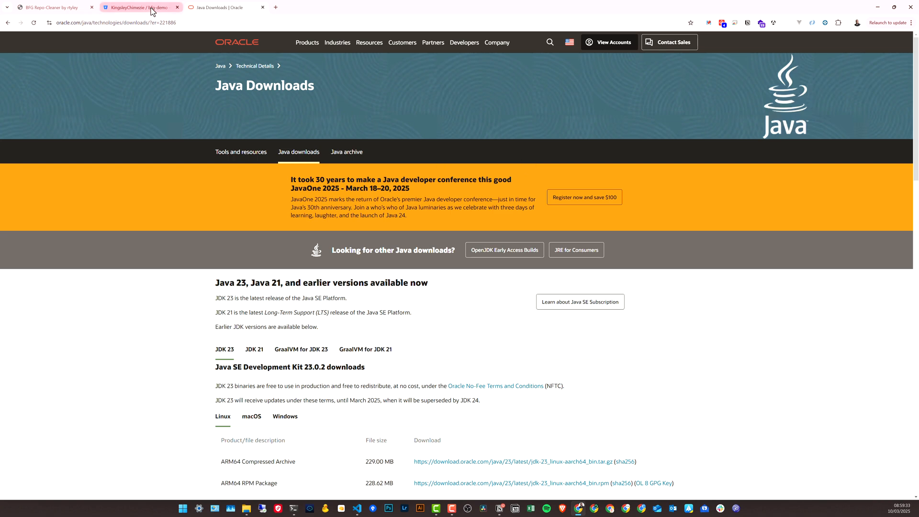
- Go through bfg-demo's Source and Commits to open commit 8893e80, 'added large files'
{"action": "left_click", "coordinate": [139, 7]}
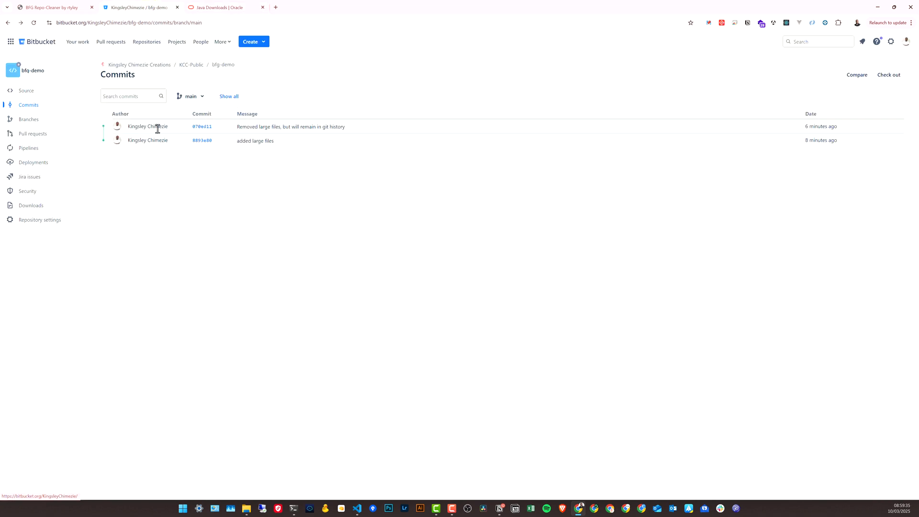
{"action": "left_click", "coordinate": [26, 91]}
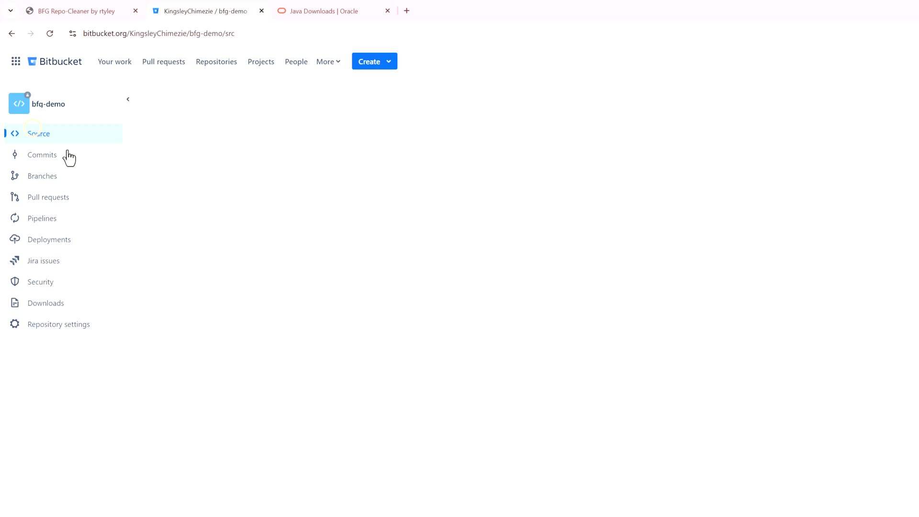
{"action": "left_click", "coordinate": [39, 133]}
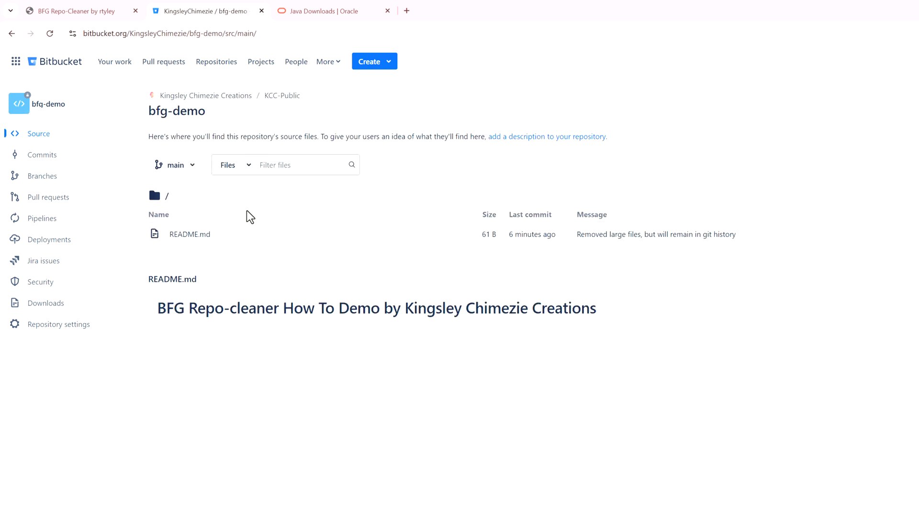
{"action": "mouse_move", "coordinate": [170, 240]}
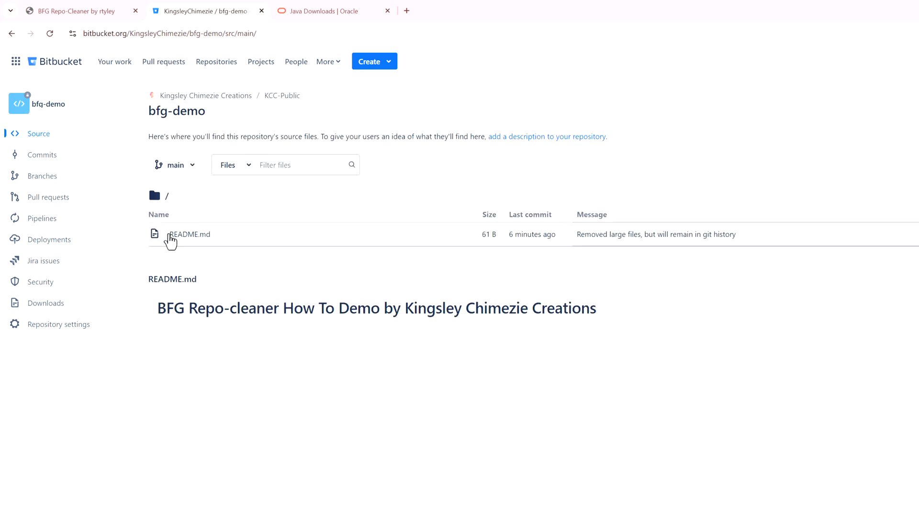
{"action": "mouse_move", "coordinate": [251, 245]}
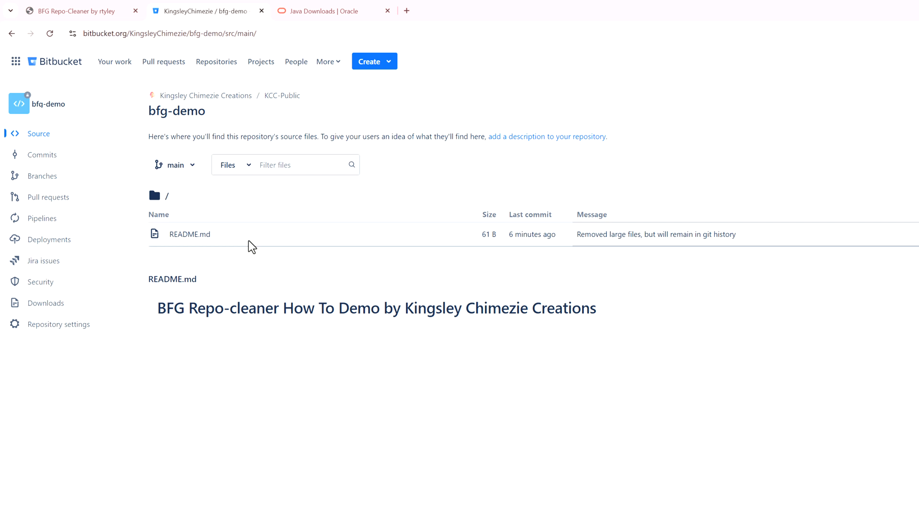
{"action": "mouse_move", "coordinate": [189, 238]}
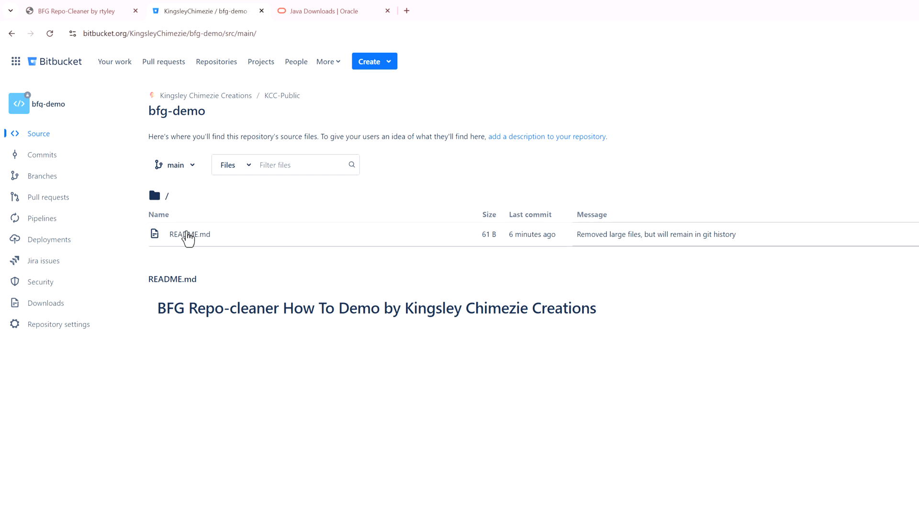
{"action": "left_click", "coordinate": [43, 155]}
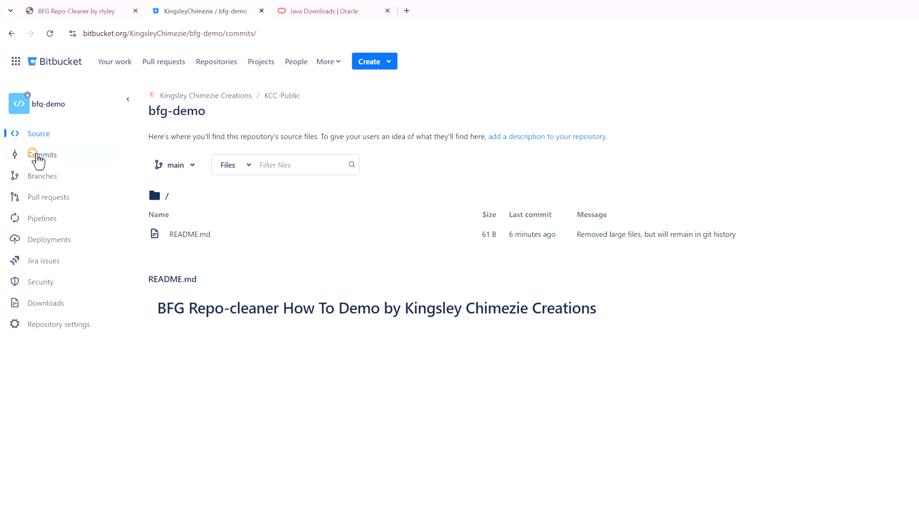
{"action": "left_click", "coordinate": [42, 154]}
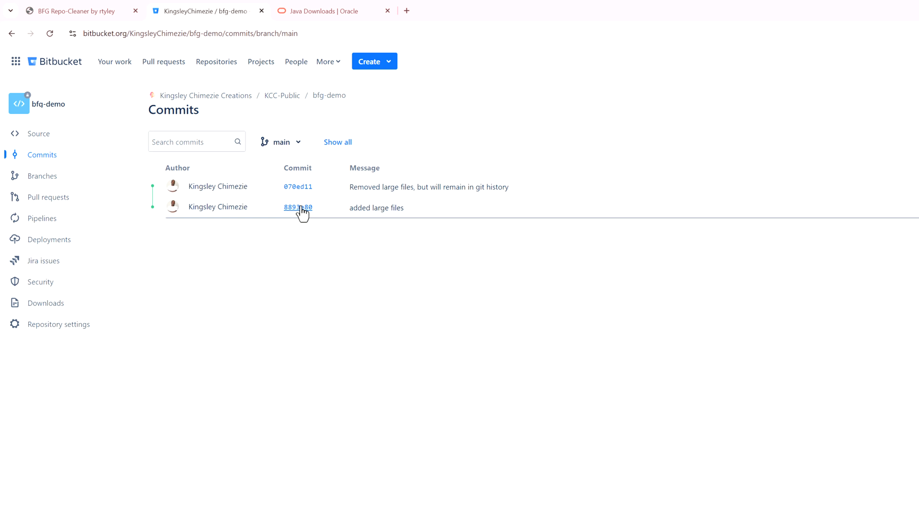
{"action": "left_click", "coordinate": [298, 208]}
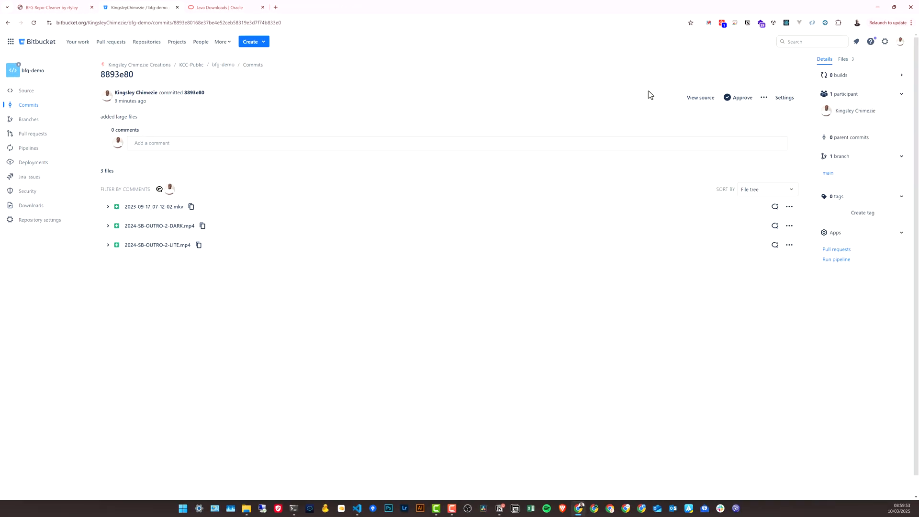
- View the commit's source snapshot and highlight the mkv file's 54.4 MB size
{"action": "left_click", "coordinate": [700, 97]}
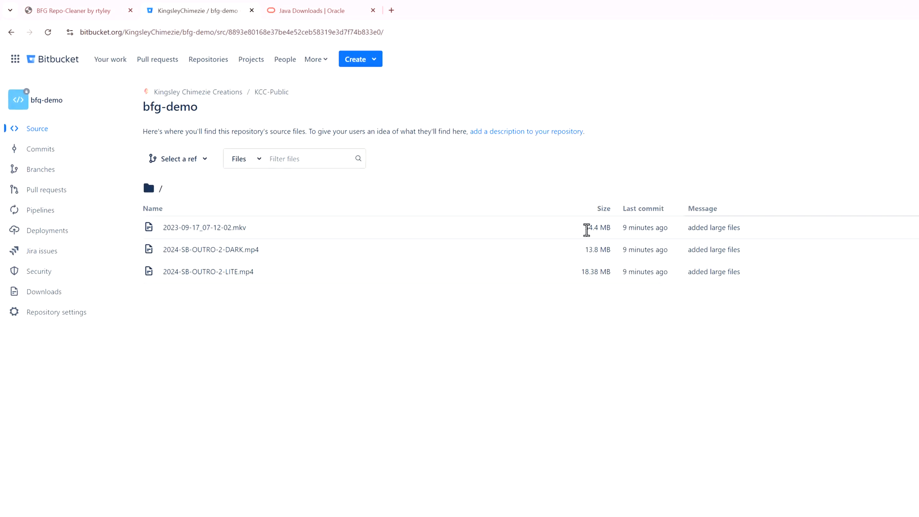
{"action": "double_click", "coordinate": [597, 227]}
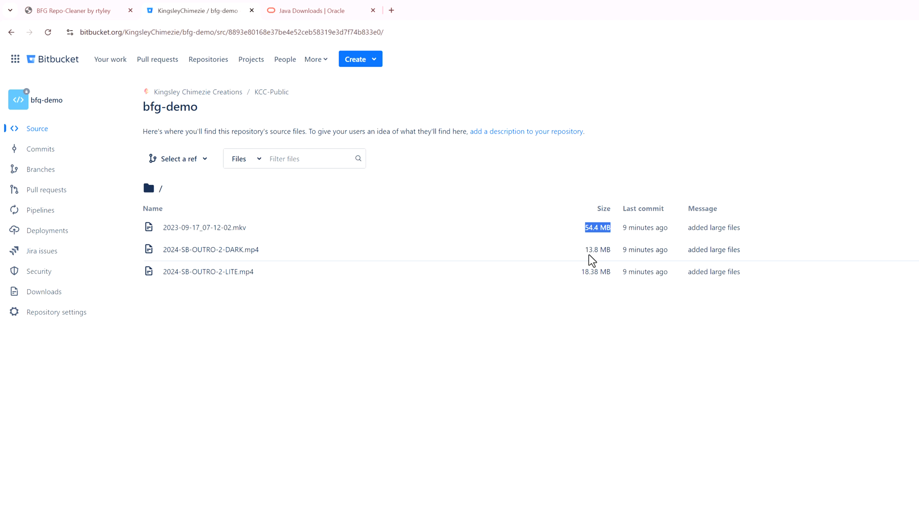
{"action": "mouse_move", "coordinate": [567, 238]}
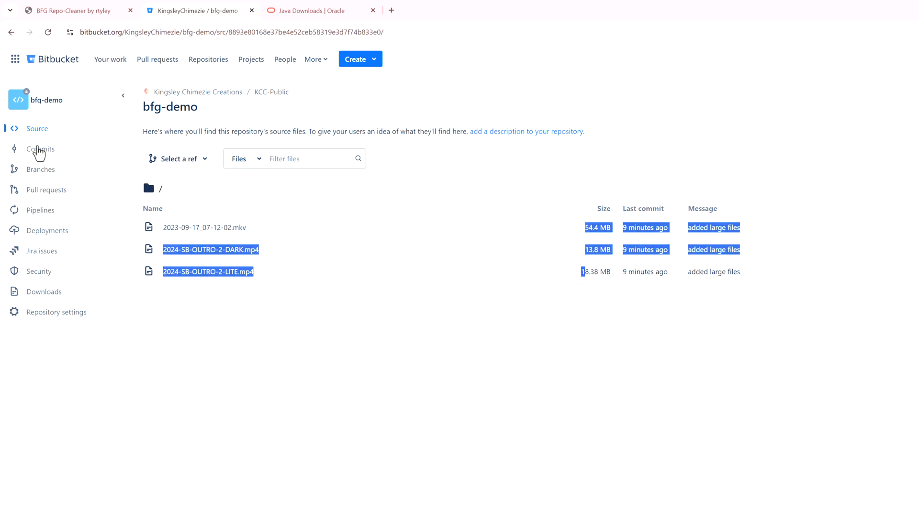
{"action": "mouse_move", "coordinate": [628, 192]}
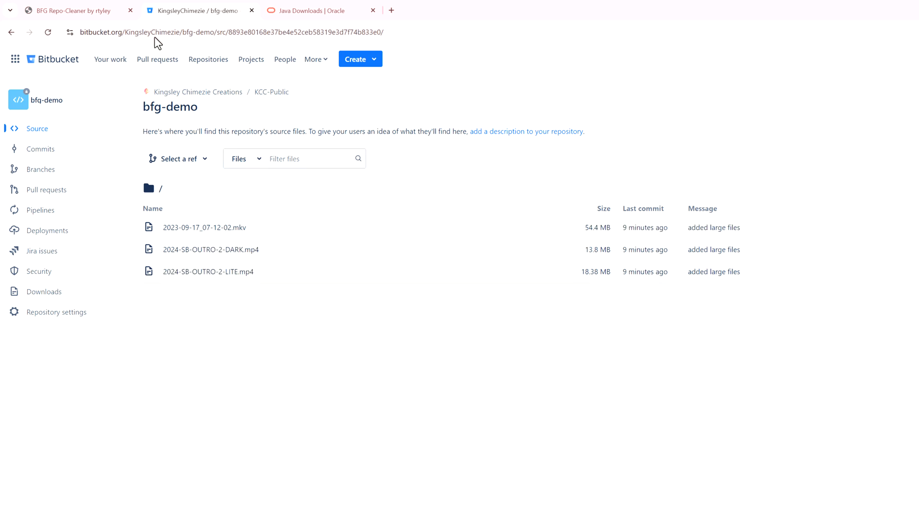
- Copy the bfg-demo HTTPS clone URL from Bitbucket's Clone dialog
{"action": "left_click", "coordinate": [70, 10]}
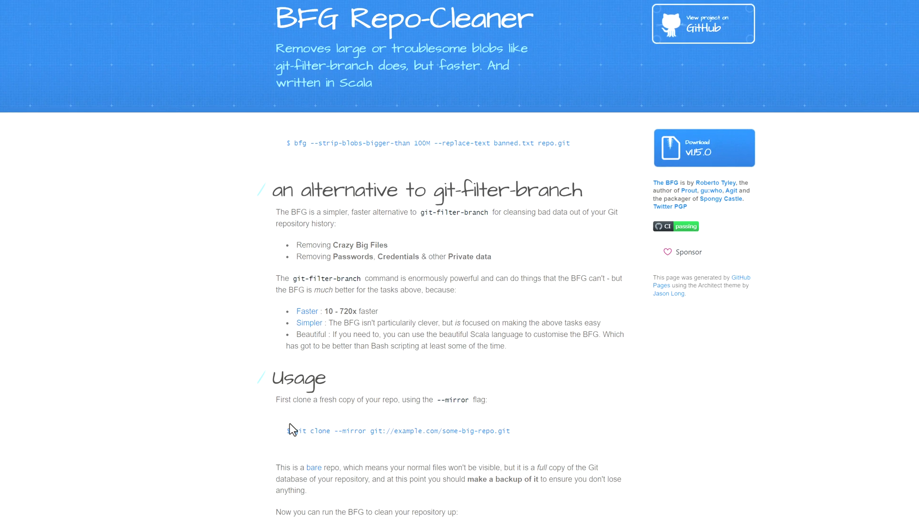
{"action": "double_click", "coordinate": [311, 431]}
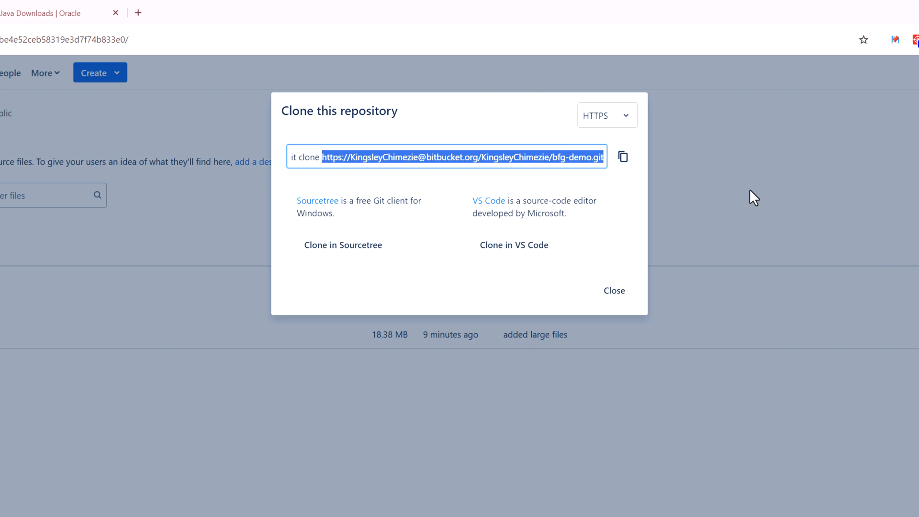
{"action": "right_click", "coordinate": [463, 156]}
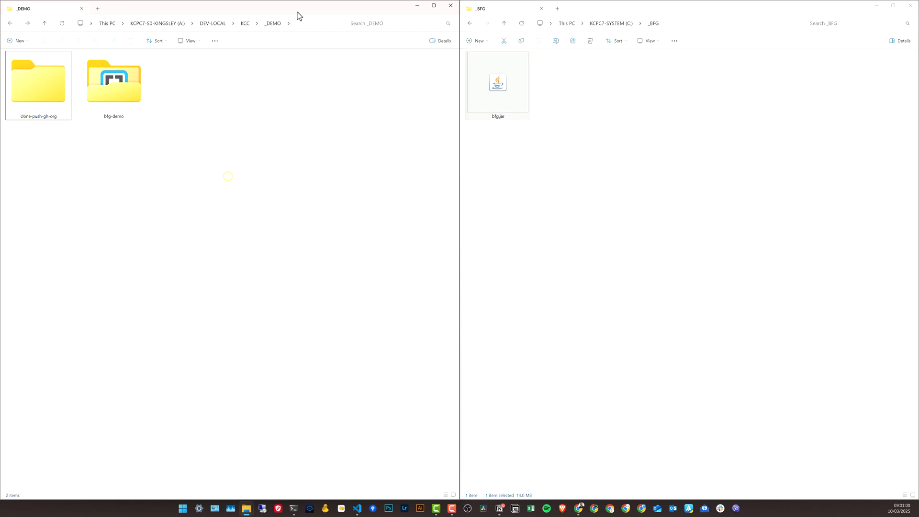
{"action": "mouse_move", "coordinate": [215, 95]}
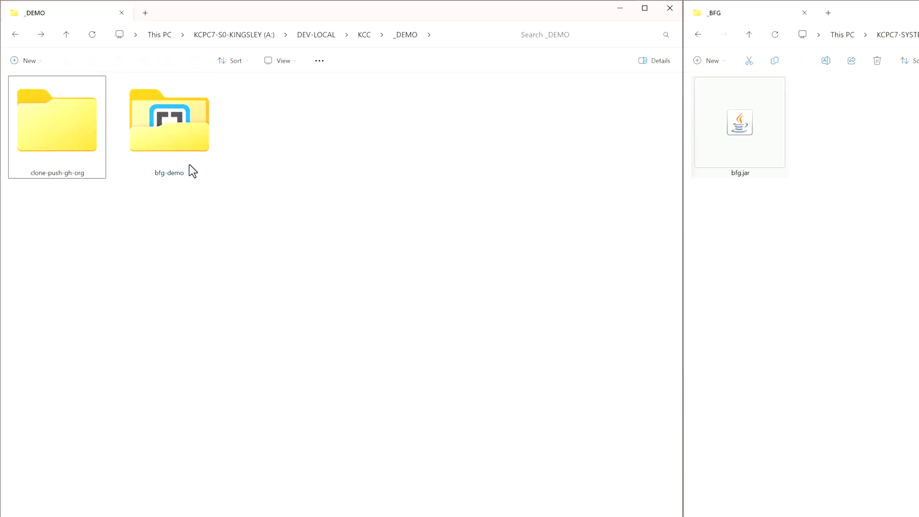
- Select the bfg-demo folder and launch a command prompt in _DEMO
{"action": "left_click", "coordinate": [169, 123]}
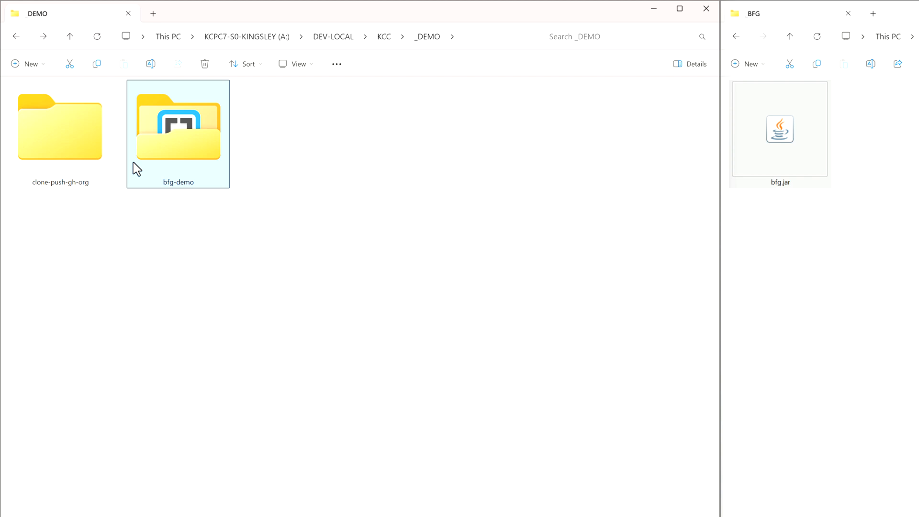
{"action": "mouse_move", "coordinate": [500, 141]}
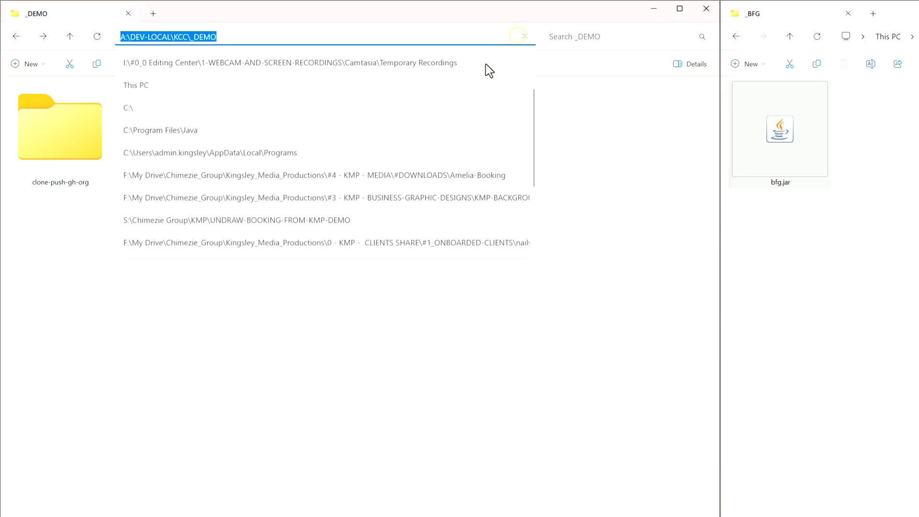
{"action": "key", "text": "Return"}
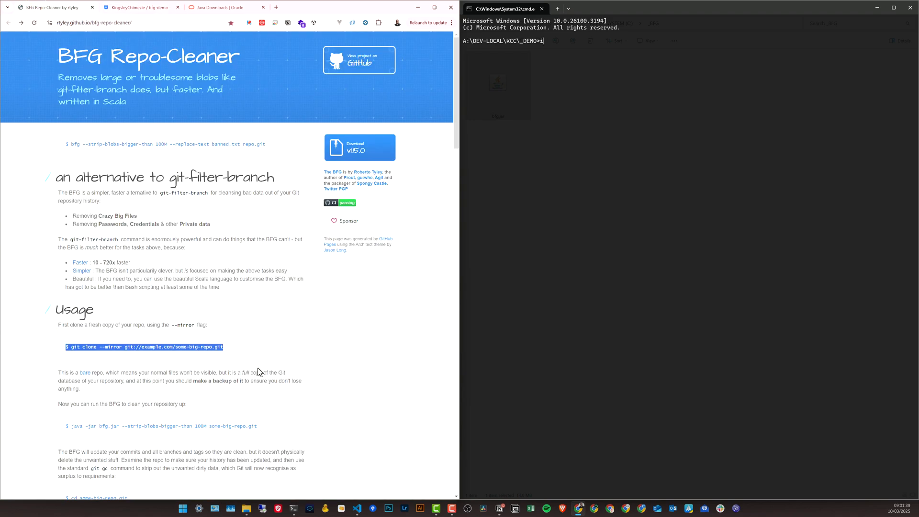
- Enter 'git clone --mirror' at the _DEMO prompt, ready for the repository URL
{"action": "scroll", "scroll_direction": "down", "scroll_amount": 3}
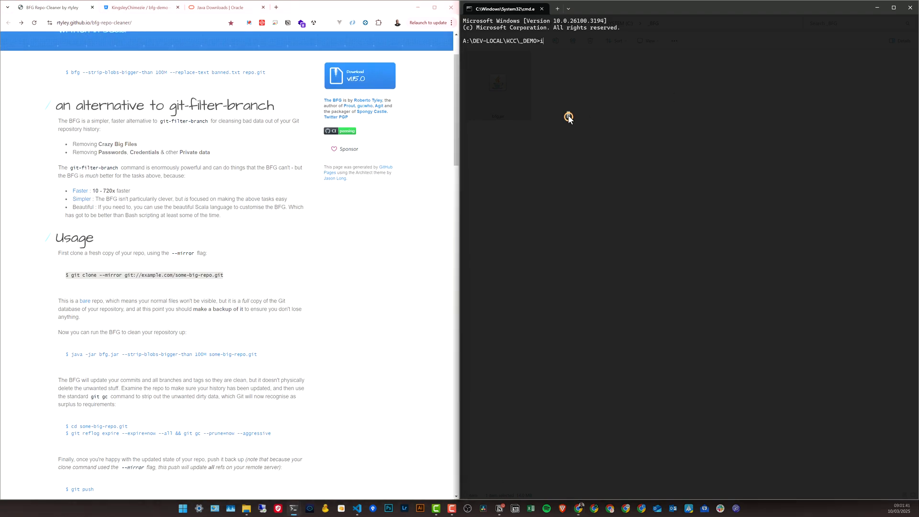
{"action": "type", "text": "git"}
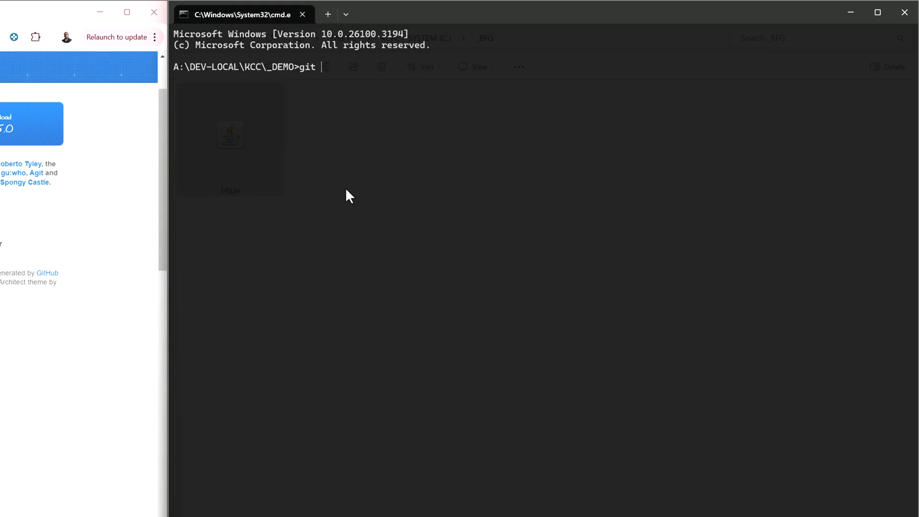
{"action": "type", "text": "clone"}
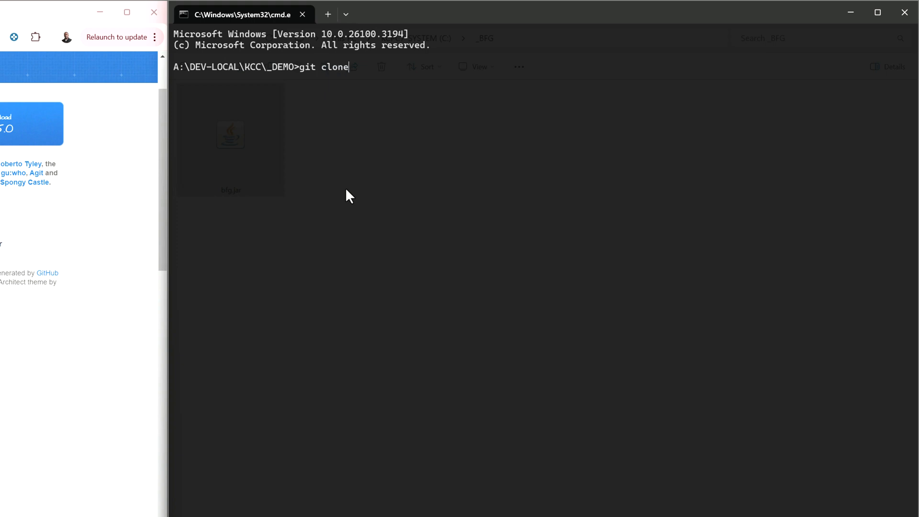
{"action": "type", "text": "--mir"}
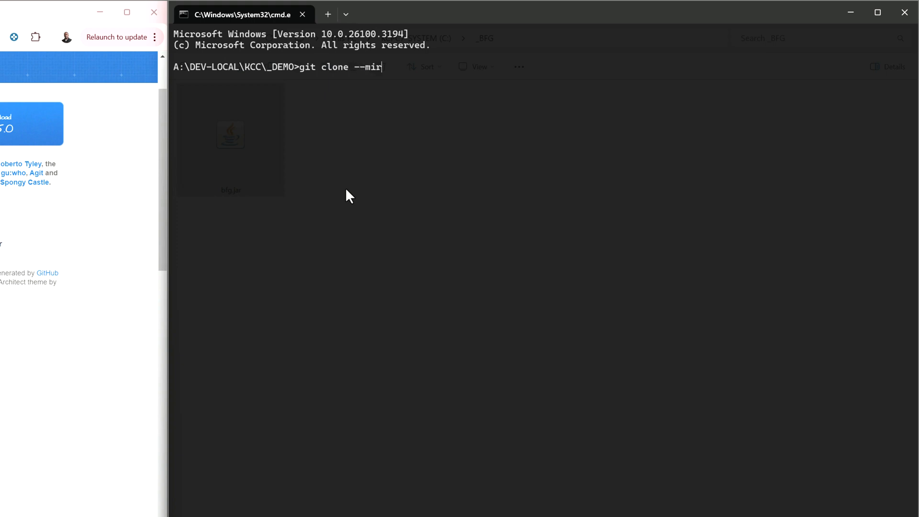
{"action": "type", "text": "ror"}
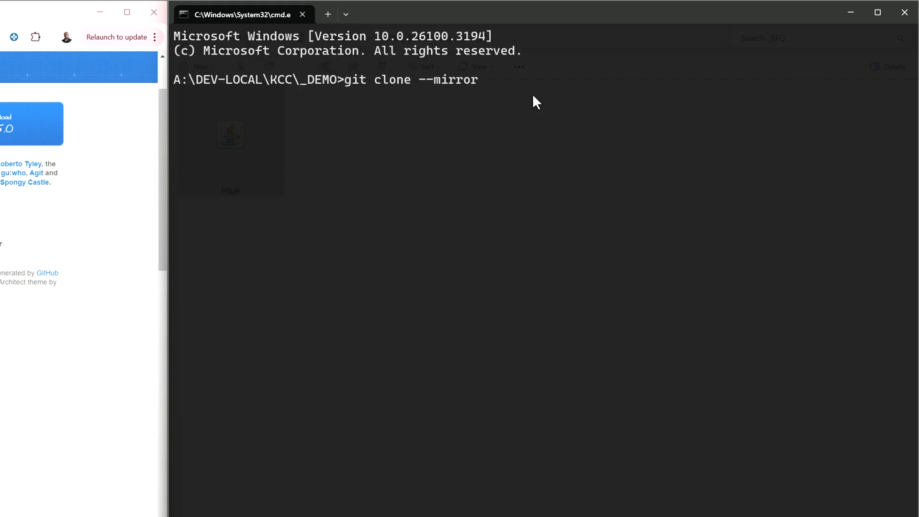
{"action": "mouse_move", "coordinate": [499, 89]}
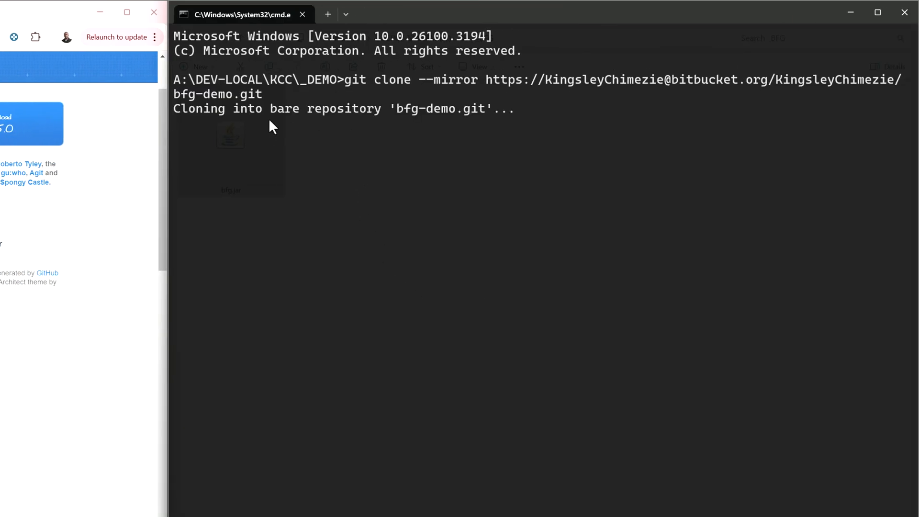
{"action": "mouse_move", "coordinate": [73, 13]}
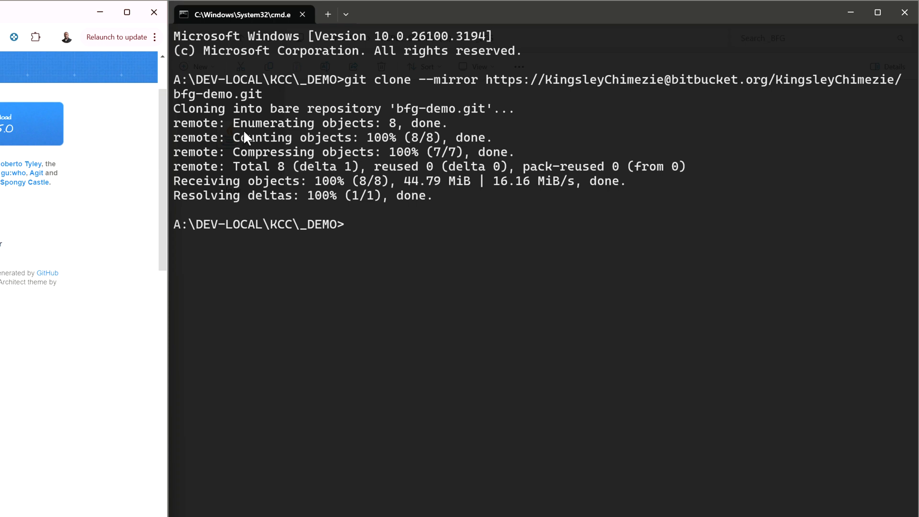
{"action": "mouse_move", "coordinate": [450, 222]}
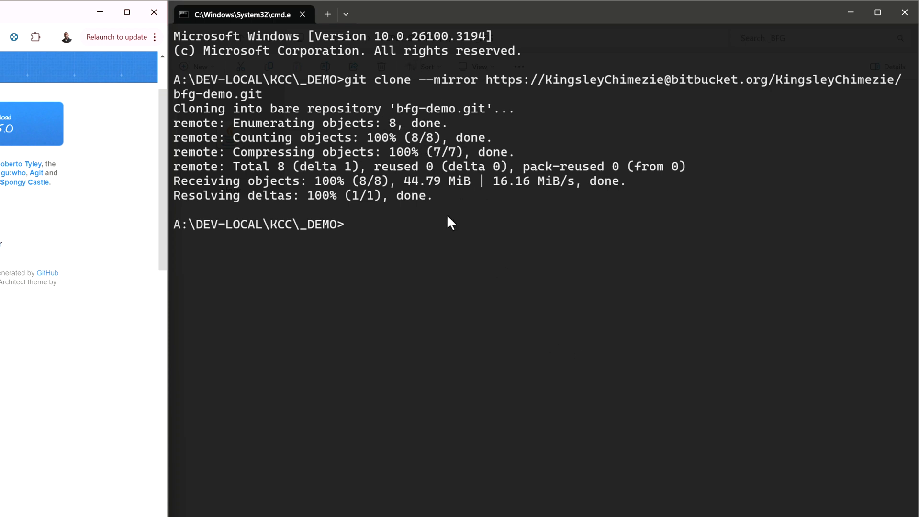
{"action": "mouse_move", "coordinate": [272, 163]}
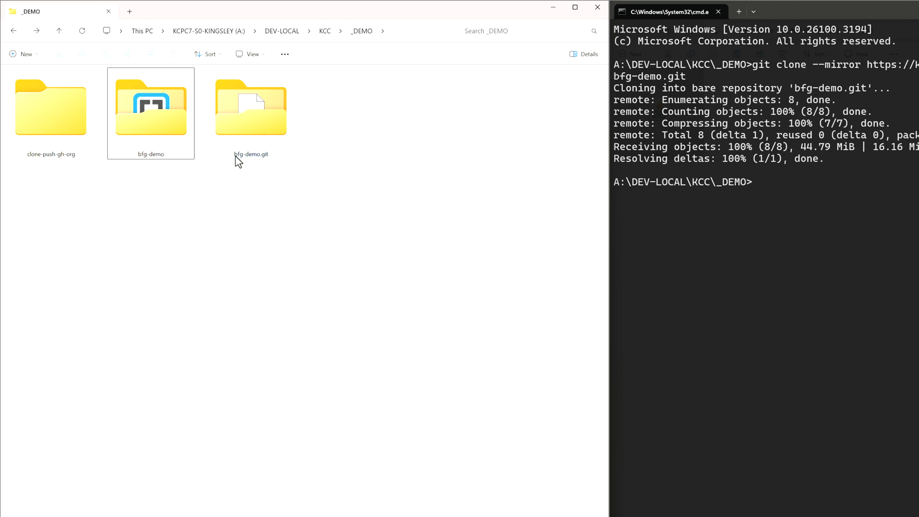
- Select the new bfg-demo.git folder in _DEMO to inspect the mirror clone
{"action": "left_click", "coordinate": [251, 109]}
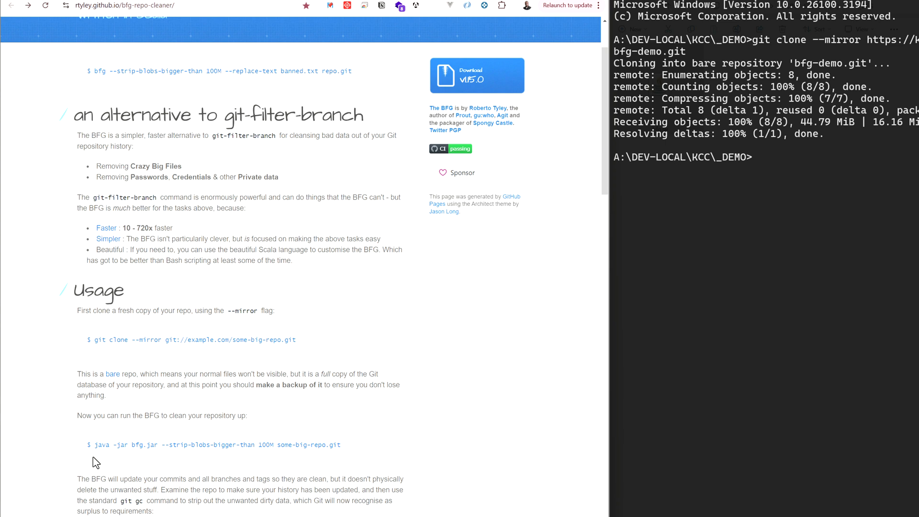
- Scroll the BFG Repo-Cleaner page to the --strip-blobs-bigger-than 100M usage command
{"action": "scroll", "scroll_direction": "down", "scroll_amount": 3}
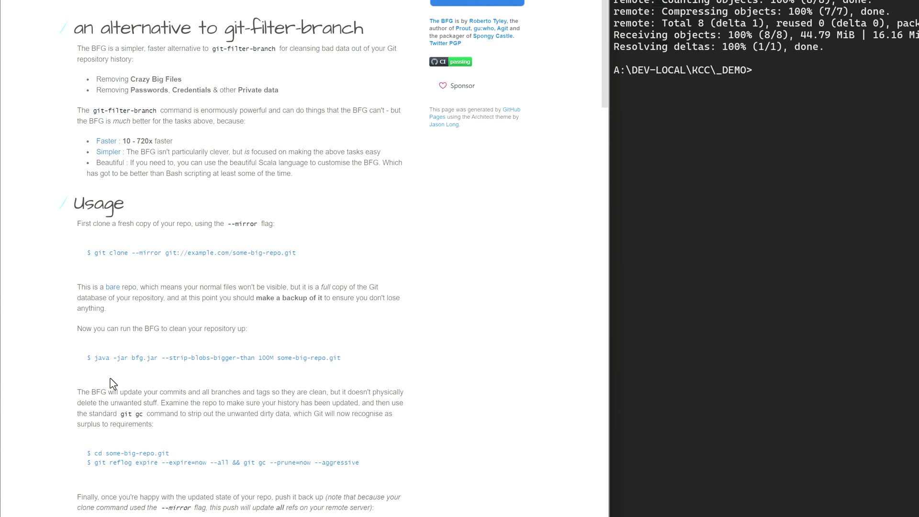
{"action": "mouse_move", "coordinate": [87, 428]}
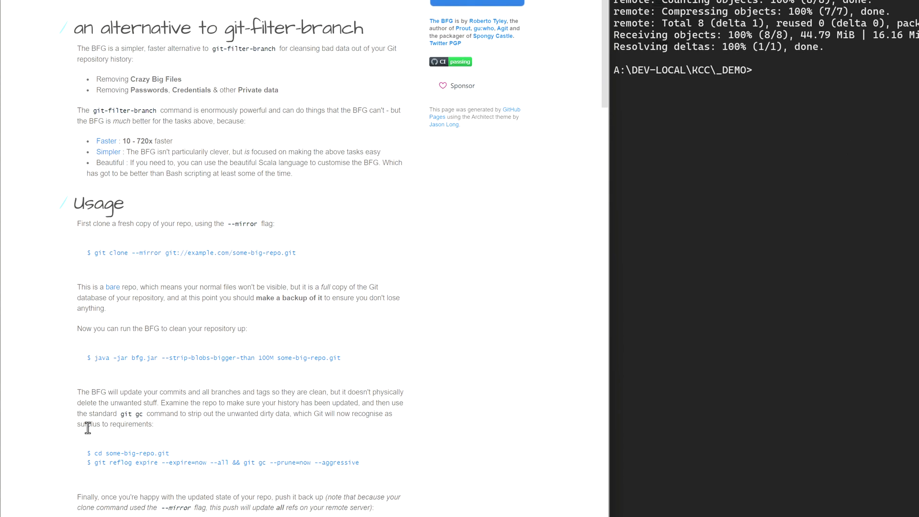
{"action": "mouse_move", "coordinate": [94, 358]}
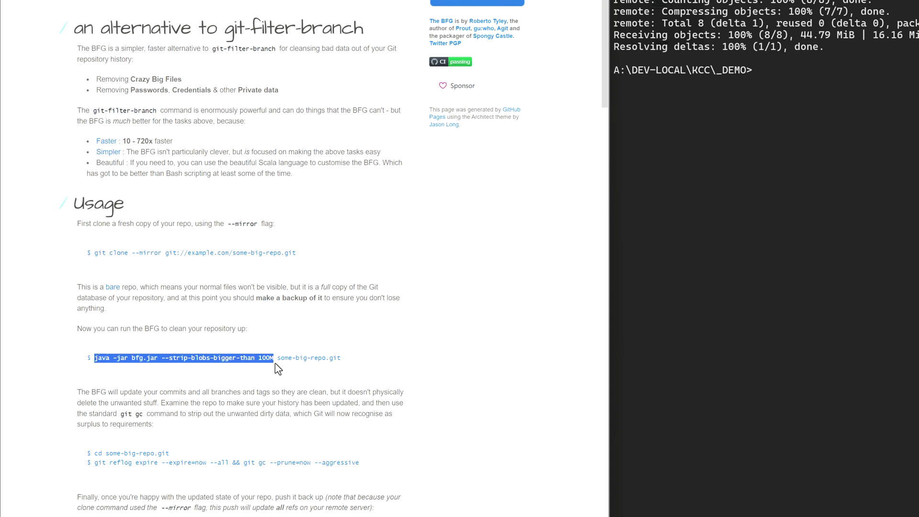
{"action": "mouse_move", "coordinate": [247, 241]}
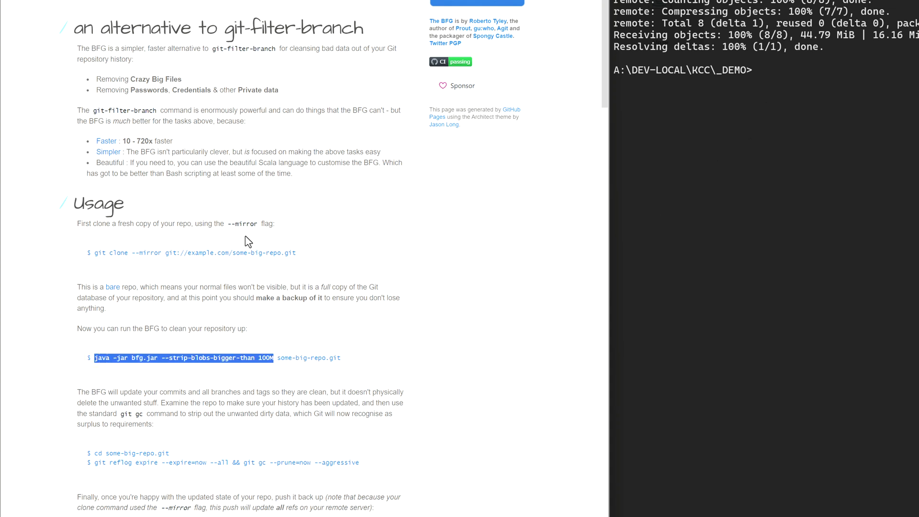
{"action": "mouse_move", "coordinate": [136, 360]}
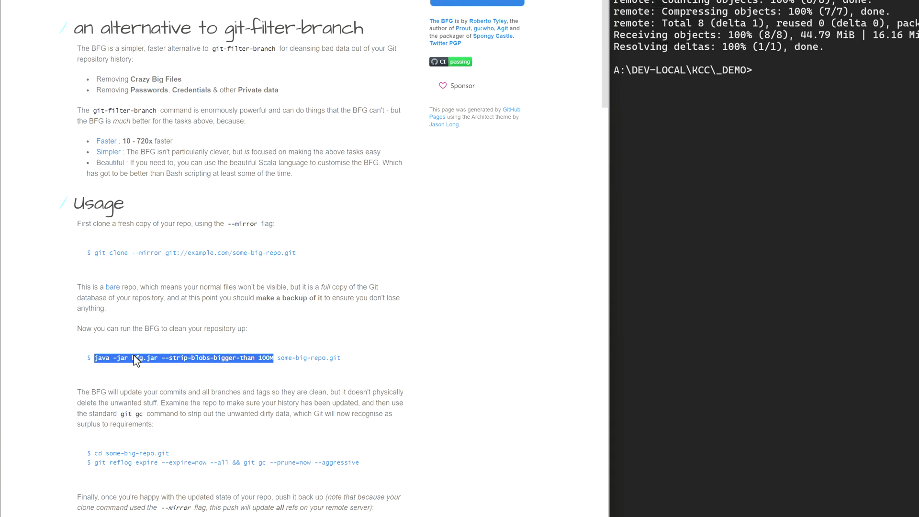
{"action": "mouse_move", "coordinate": [111, 362]}
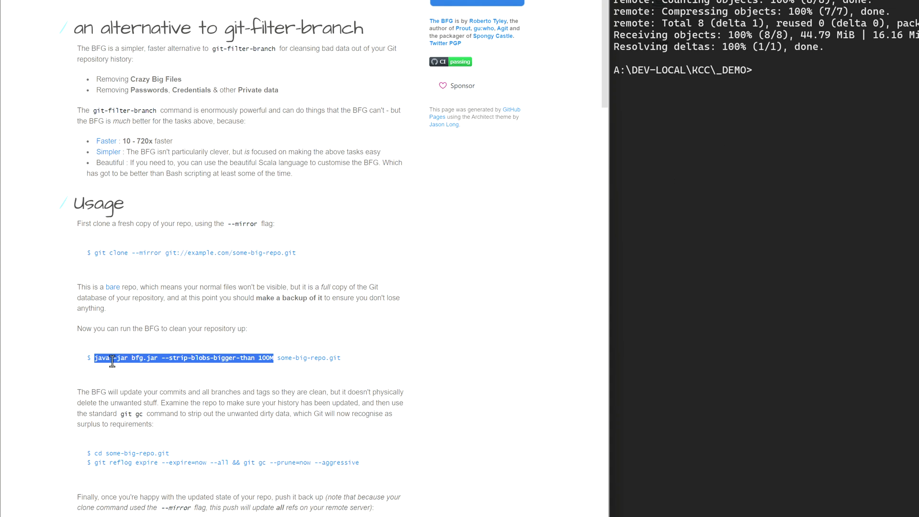
{"action": "mouse_move", "coordinate": [135, 358]}
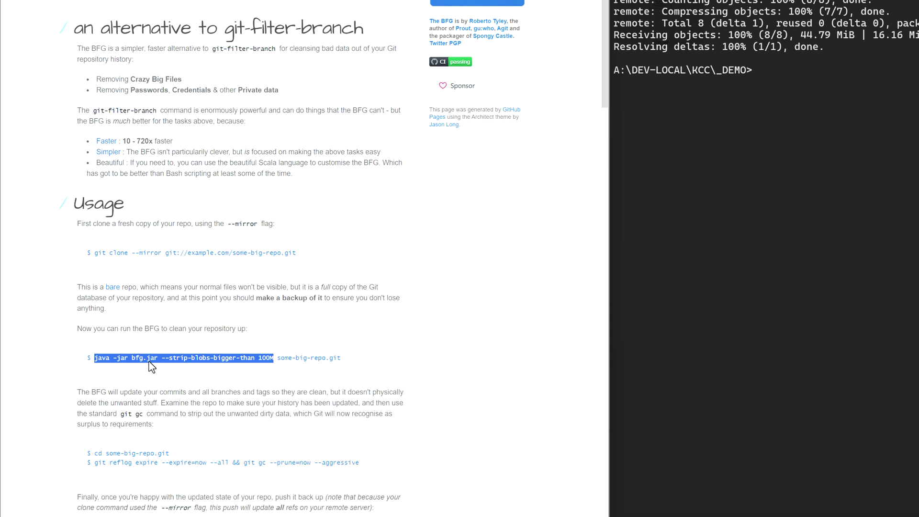
{"action": "mouse_move", "coordinate": [129, 369]}
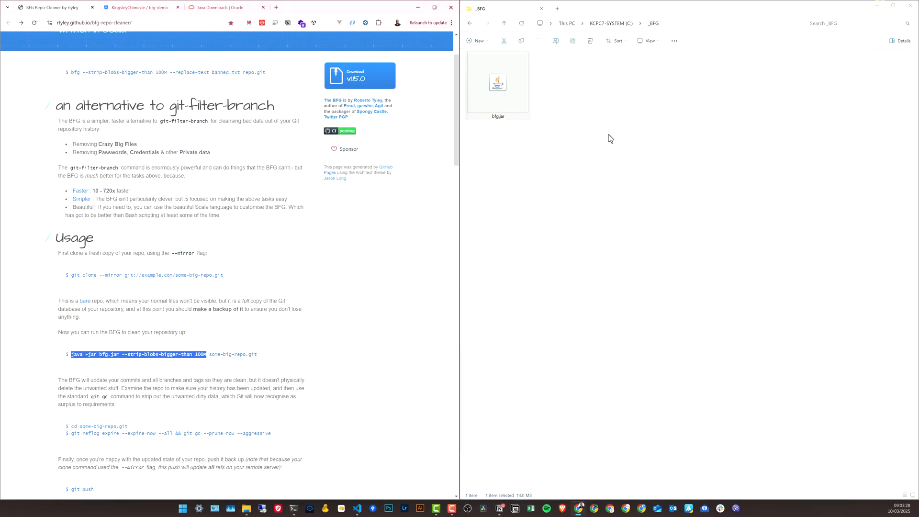
- Start typing the BFG blob-stripping command in cmd, reaching 'bfg 100M' so far
{"action": "left_click", "coordinate": [497, 82]}
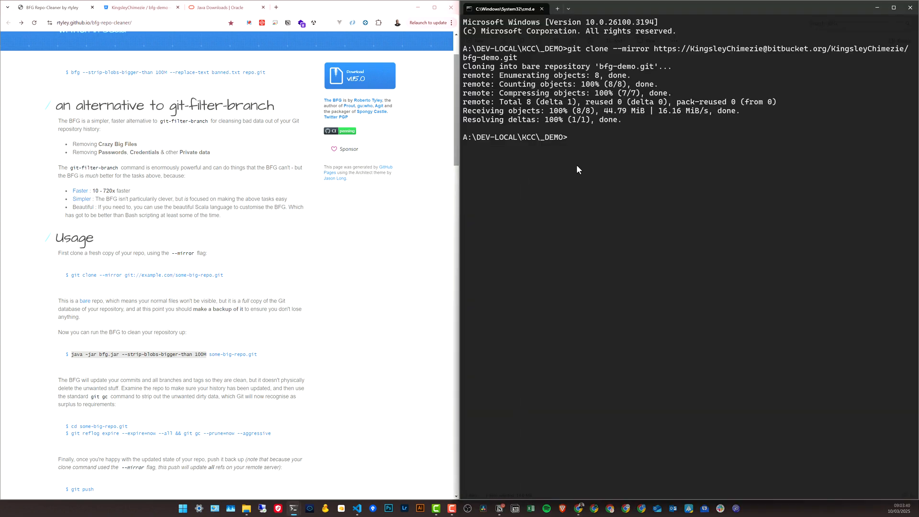
{"action": "type", "text": "bfg"}
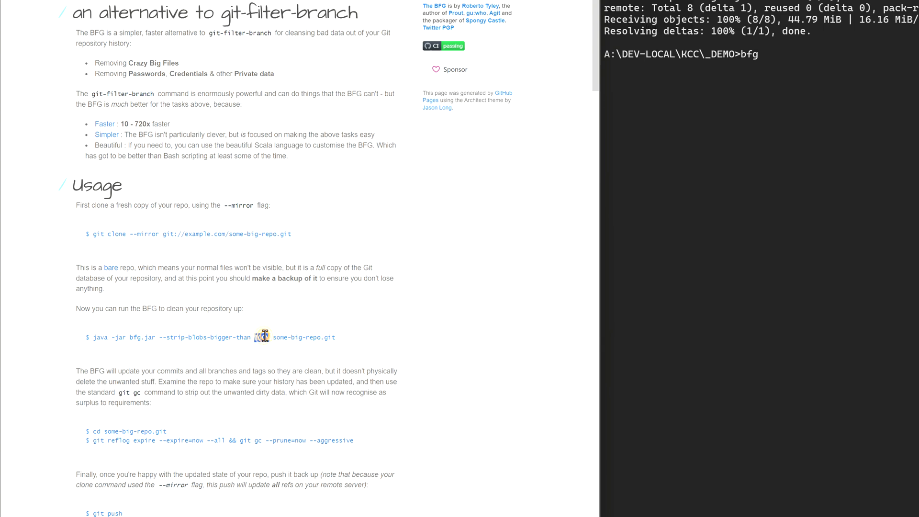
{"action": "double_click", "coordinate": [262, 337]}
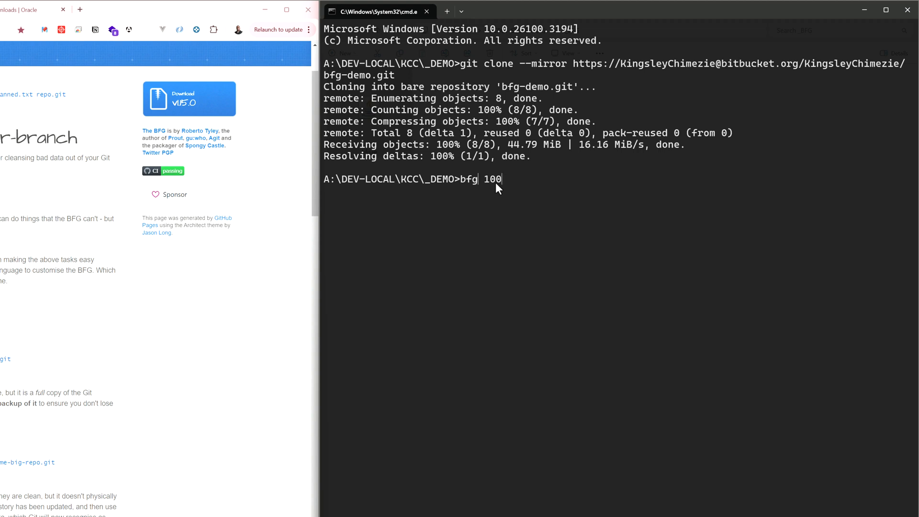
{"action": "type", "text": "M"}
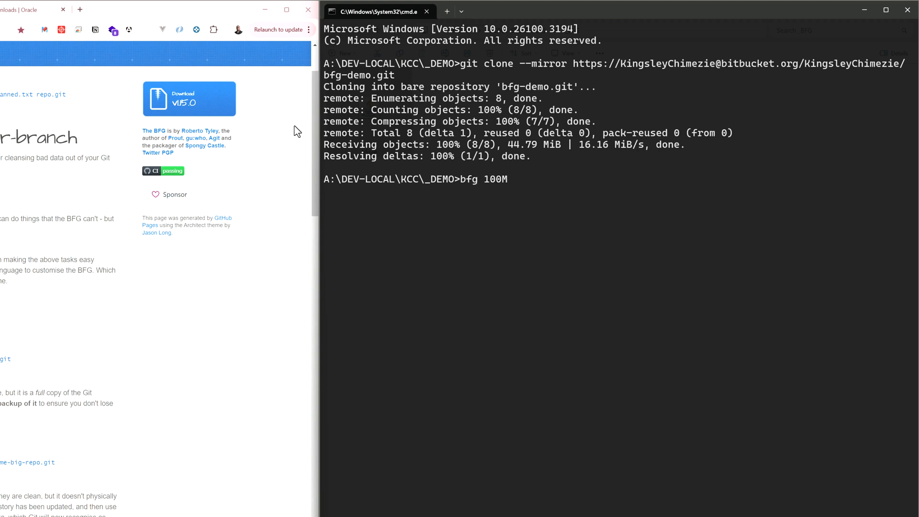
{"action": "mouse_move", "coordinate": [522, 186]}
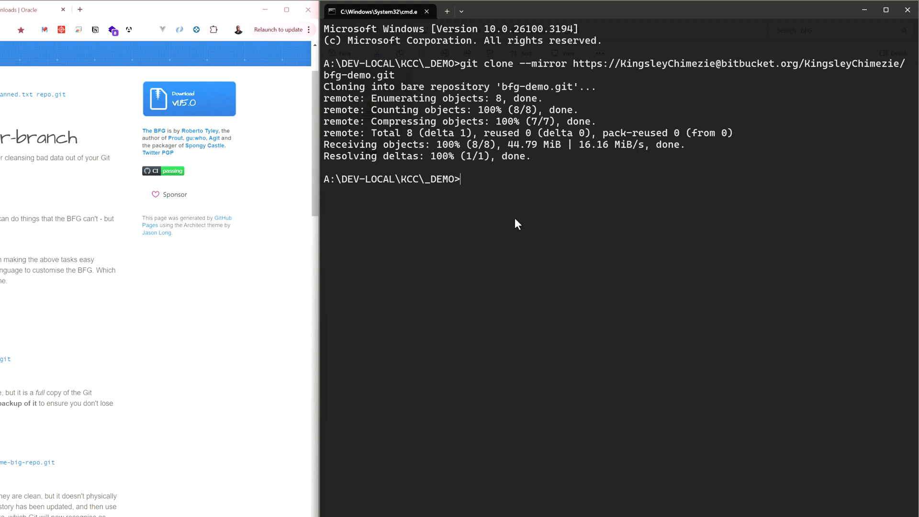
- Run BFG on bfg-demo.git to strip blobs bigger than 50M, removing the 54.4 MB mkv
{"action": "type", "text": "java -jar bfg.jar --strip-blobs-bigger-than 100M"}
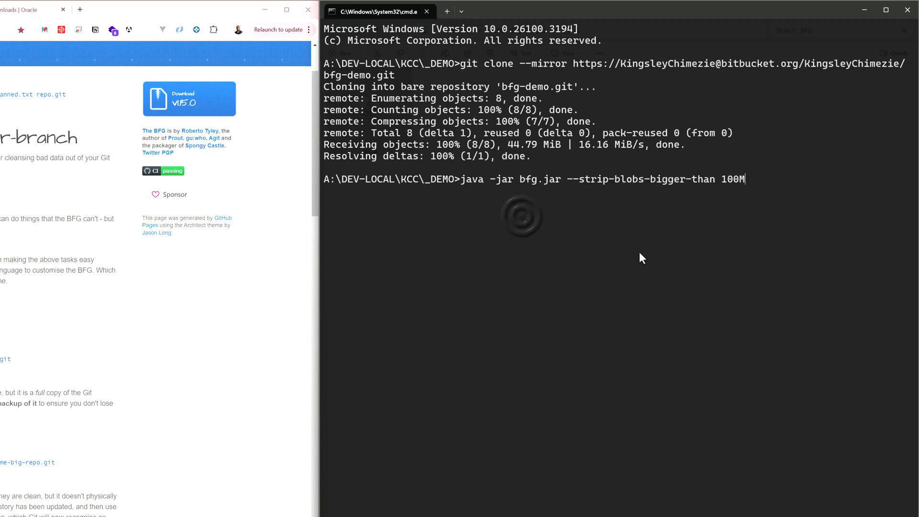
{"action": "key", "text": "Backspace"}
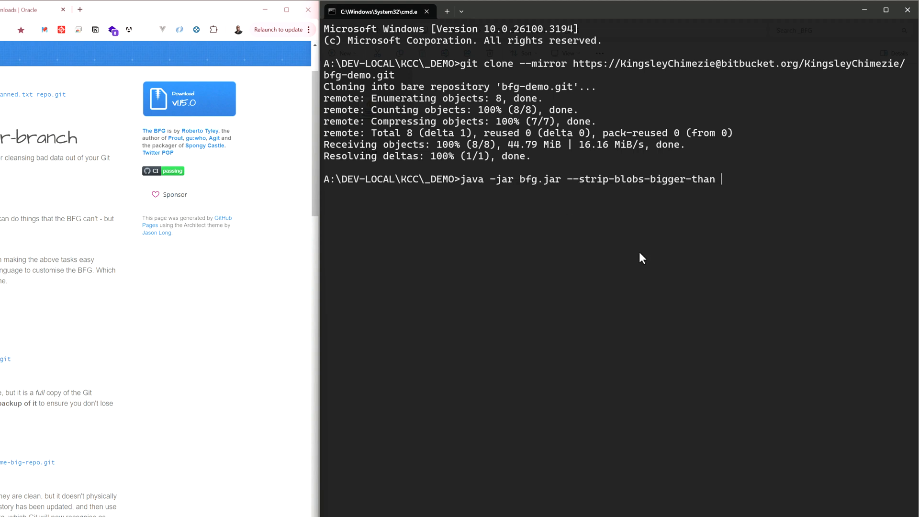
{"action": "type", "text": "50"}
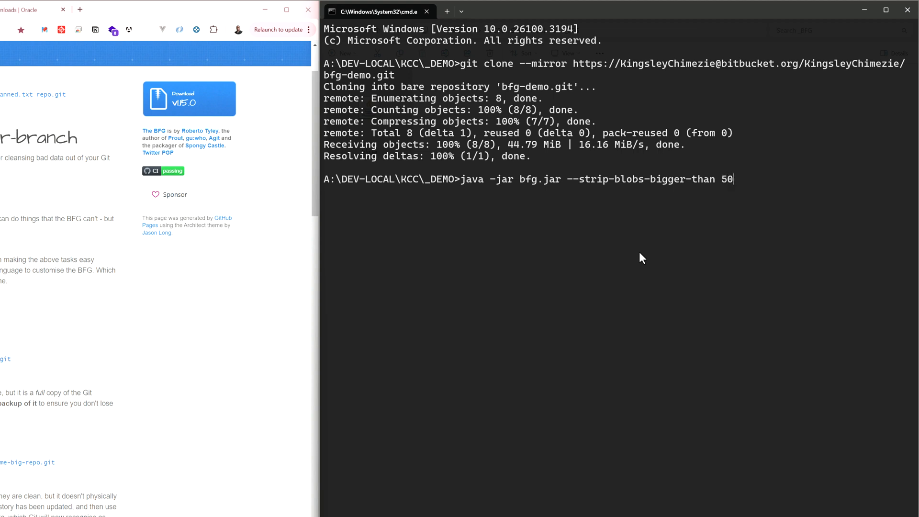
{"action": "type", "text": "M"}
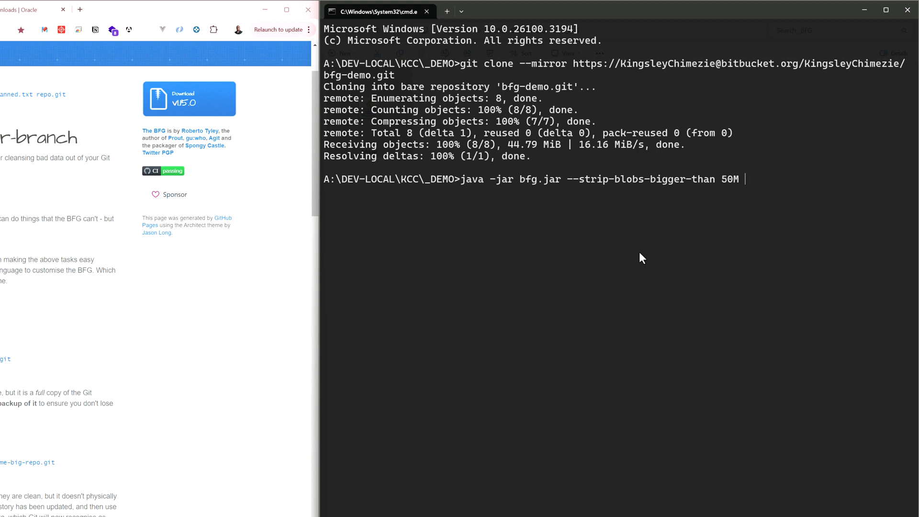
{"action": "type", "text": "bgf"}
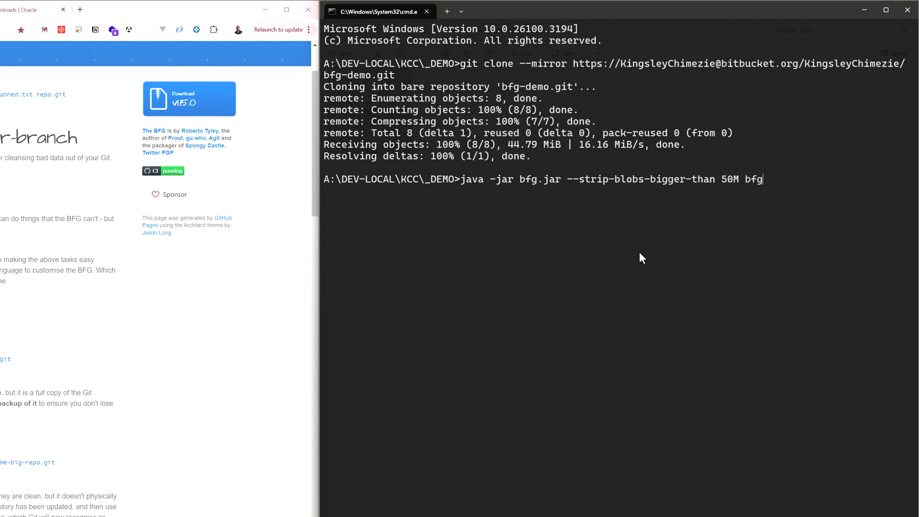
{"action": "type", "text": "-demo.git"}
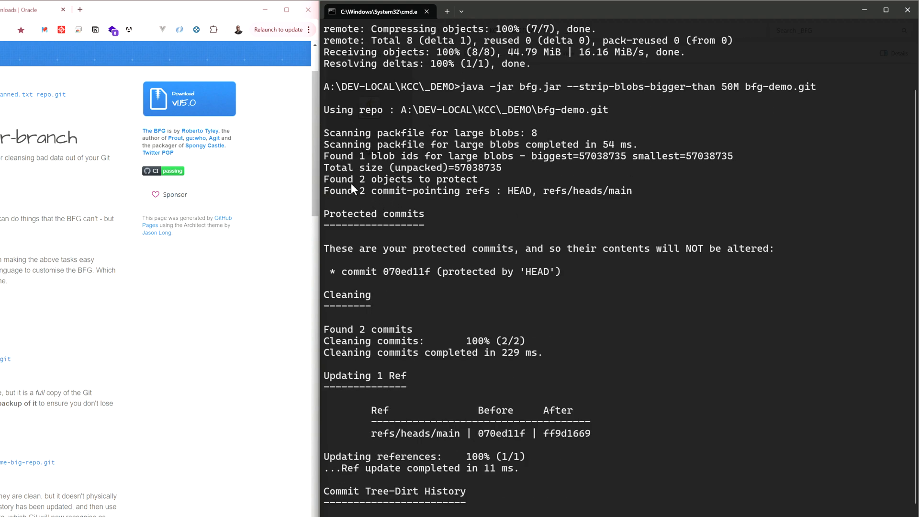
{"action": "scroll", "scroll_direction": "down", "scroll_amount": 3}
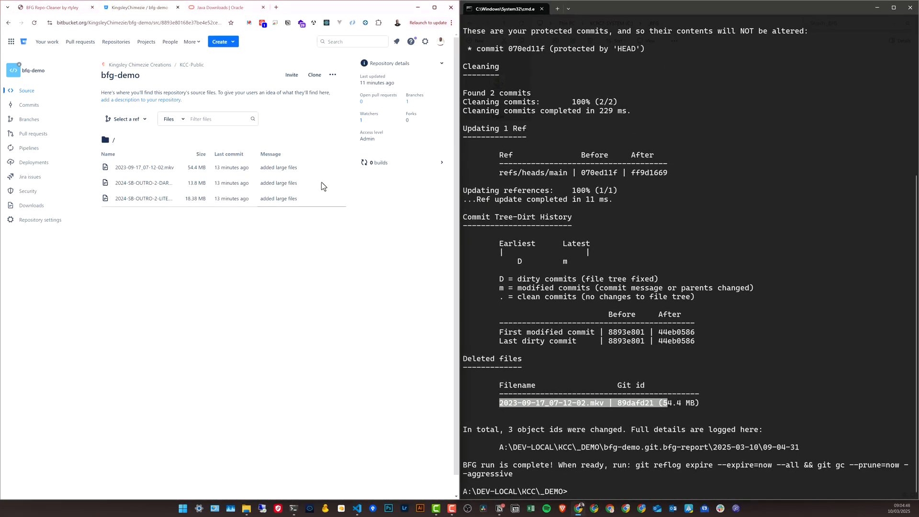
{"action": "mouse_move", "coordinate": [184, 210]}
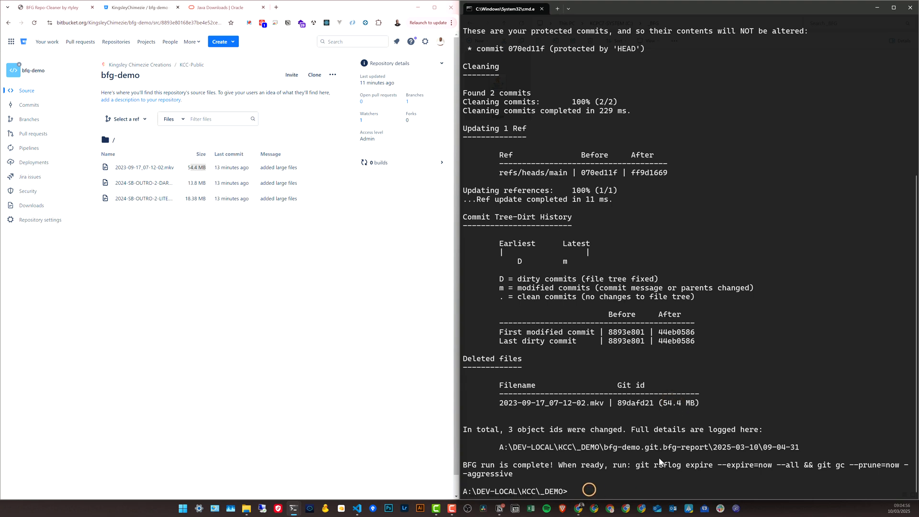
- Recall the BFG 50M strip command for bfg-demo.git at the prompt
{"action": "type", "text": "java -jar bfg.jar --strip-blobs-bigger-than 50M bfg-demo.git"}
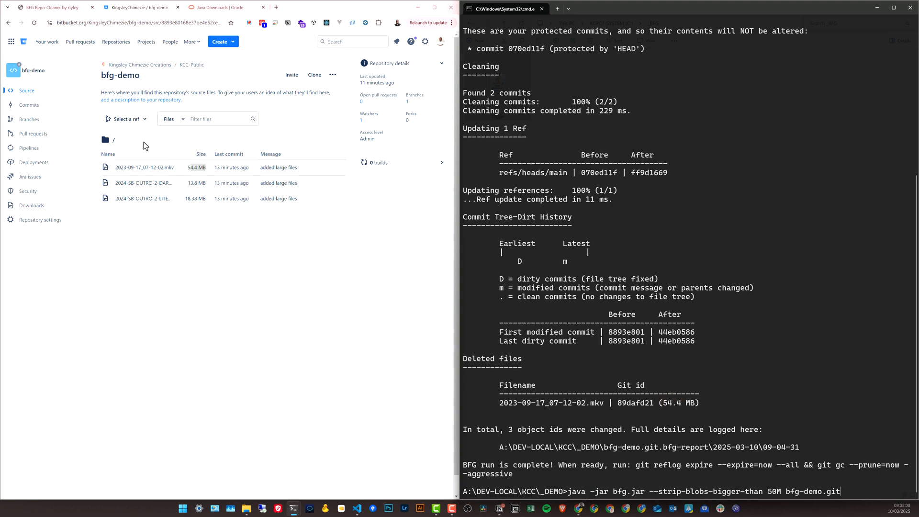
{"action": "mouse_move", "coordinate": [195, 186]}
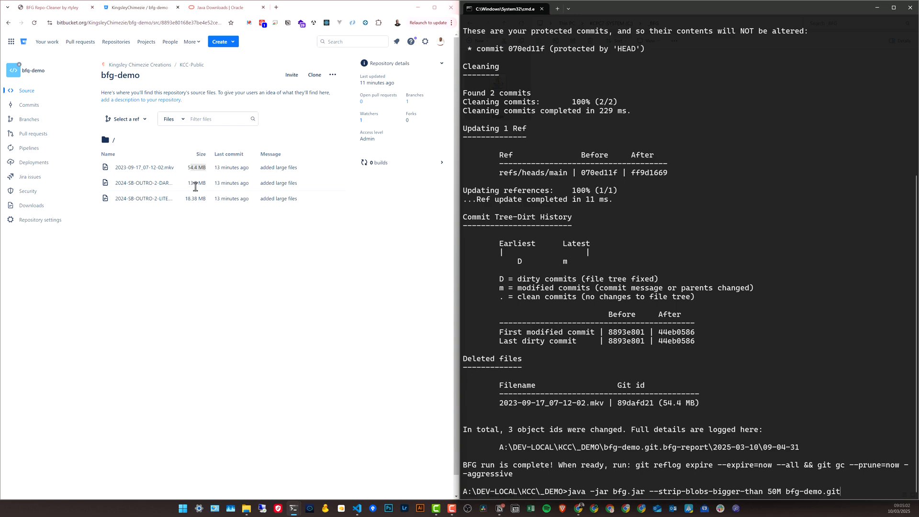
{"action": "mouse_move", "coordinate": [724, 484]}
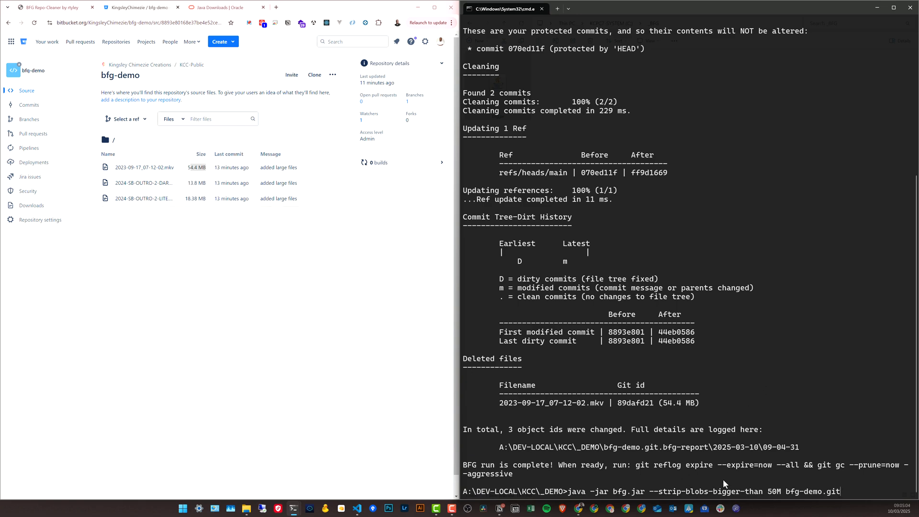
{"action": "mouse_move", "coordinate": [765, 468]}
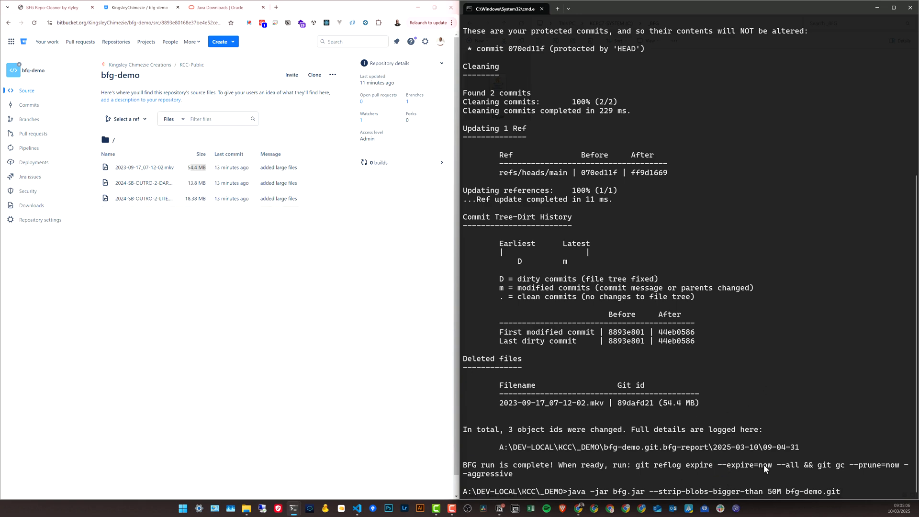
- Change the recalled BFG threshold to 10M and rerun it to strip both mp4 files
{"action": "left_click", "coordinate": [893, 8]}
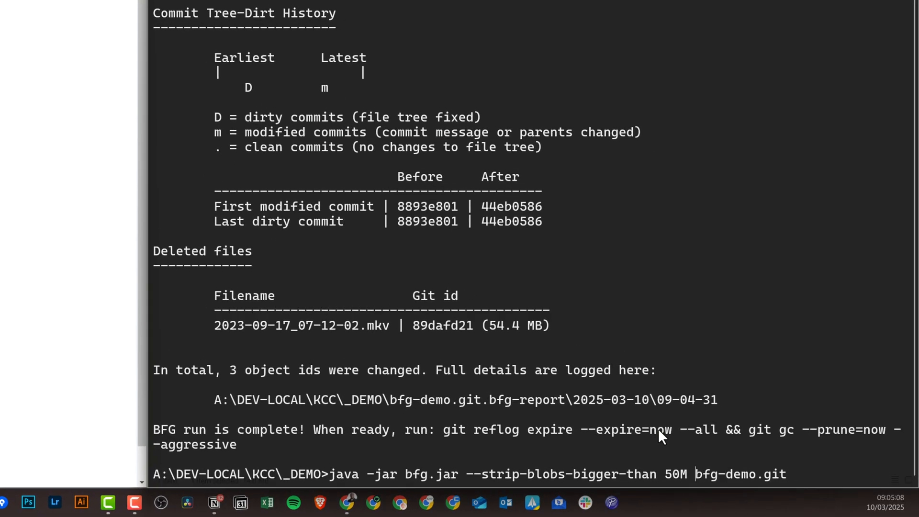
{"action": "key", "text": "Backspace"}
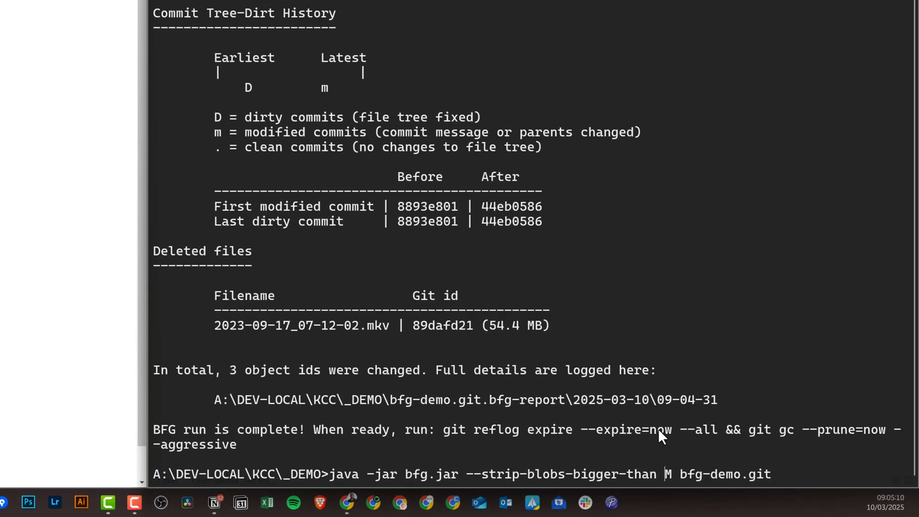
{"action": "type", "text": "10"}
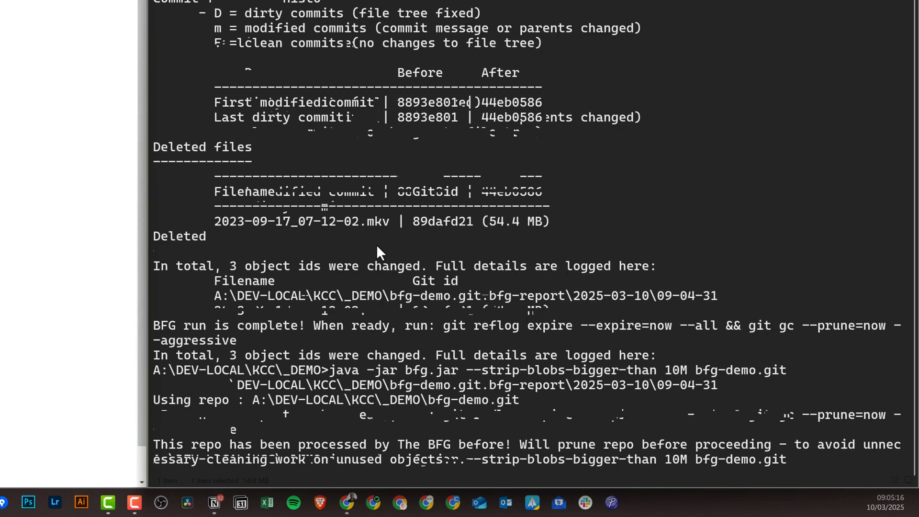
{"action": "scroll", "scroll_direction": "down", "scroll_amount": 3}
{"action": "type", "text": "cd"}
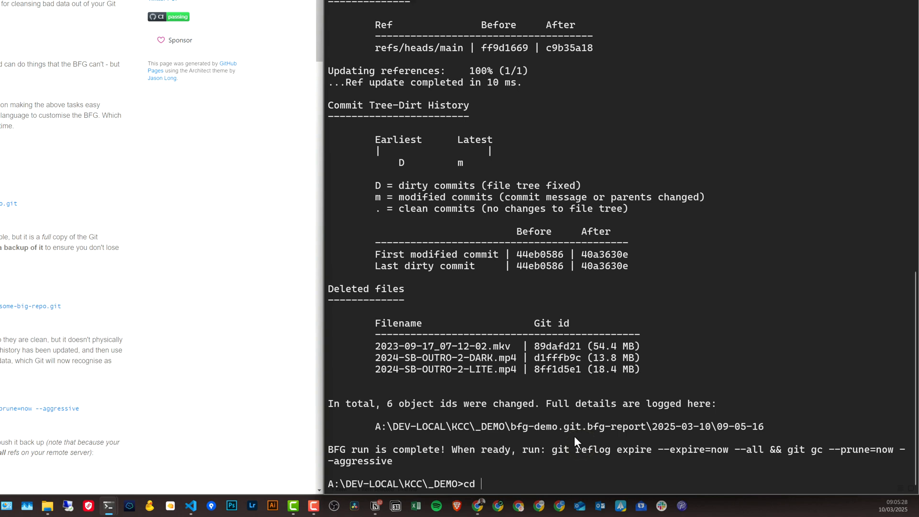
- Inside bfg-demo.git, expire the reflog, run aggressive gc with prune=now, then switch to Bitbucket
{"action": "type", "text": "bfg-demo."}
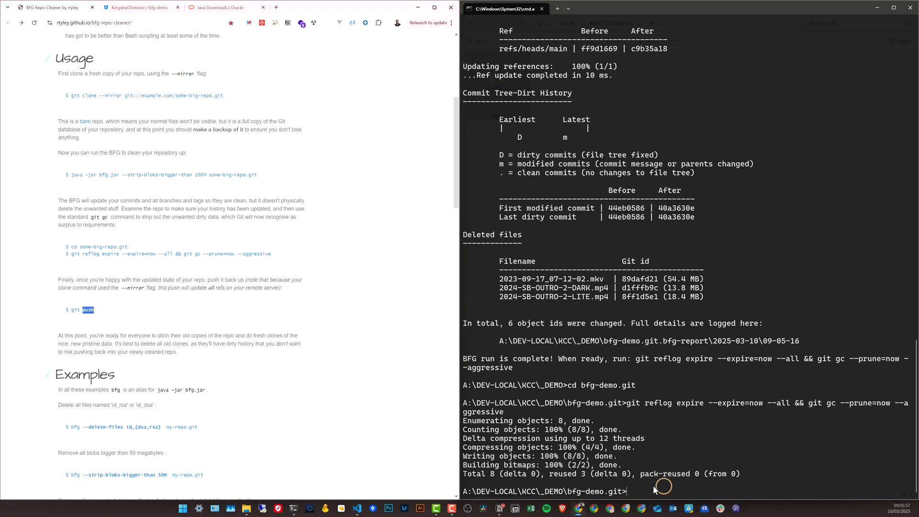
{"action": "type", "text": "git"}
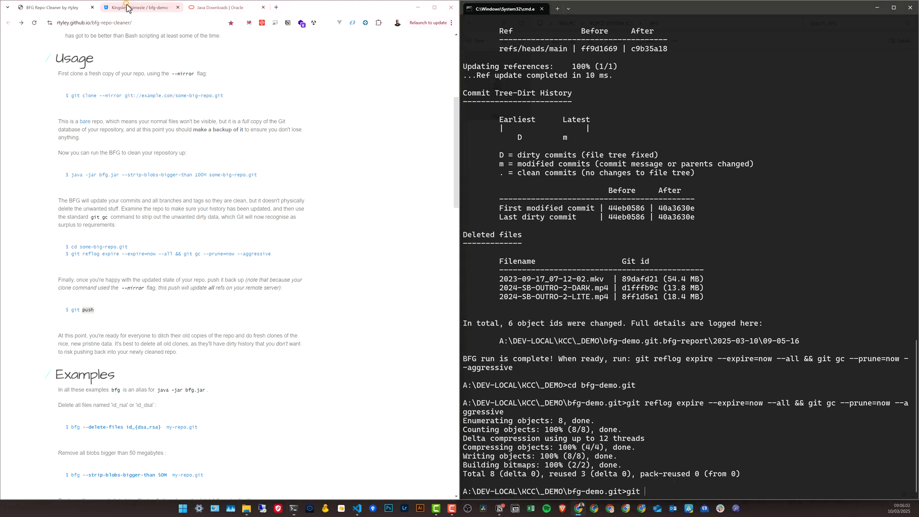
{"action": "left_click", "coordinate": [139, 7]}
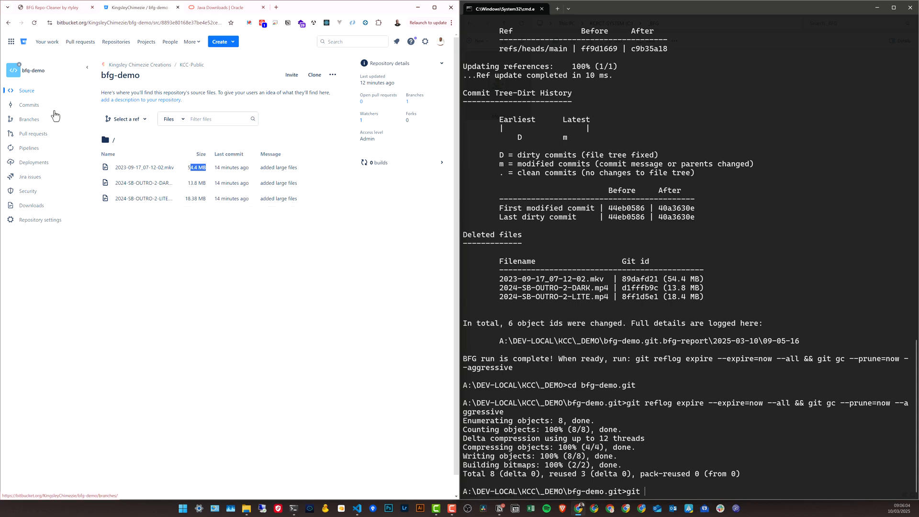
- Reload bfg-demo's commit history and open the rewritten 'added large files' commit
{"action": "left_click", "coordinate": [29, 104]}
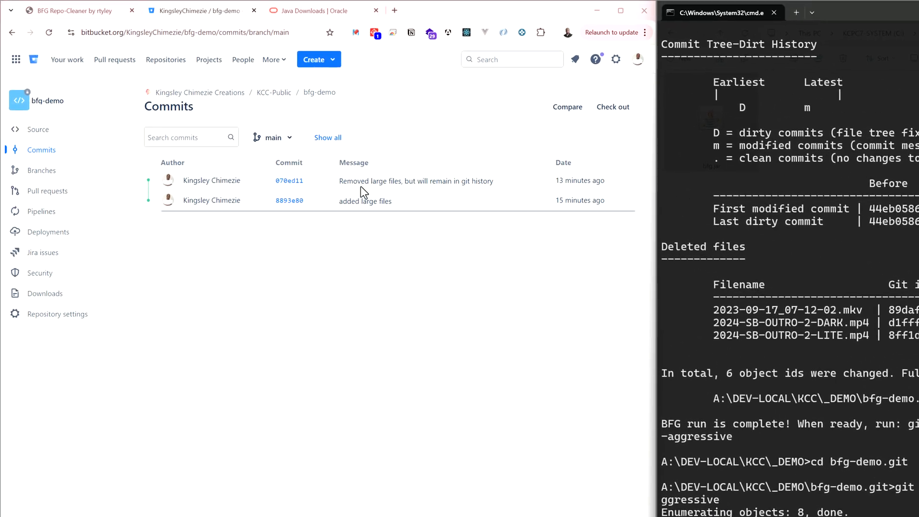
{"action": "left_click", "coordinate": [49, 32]}
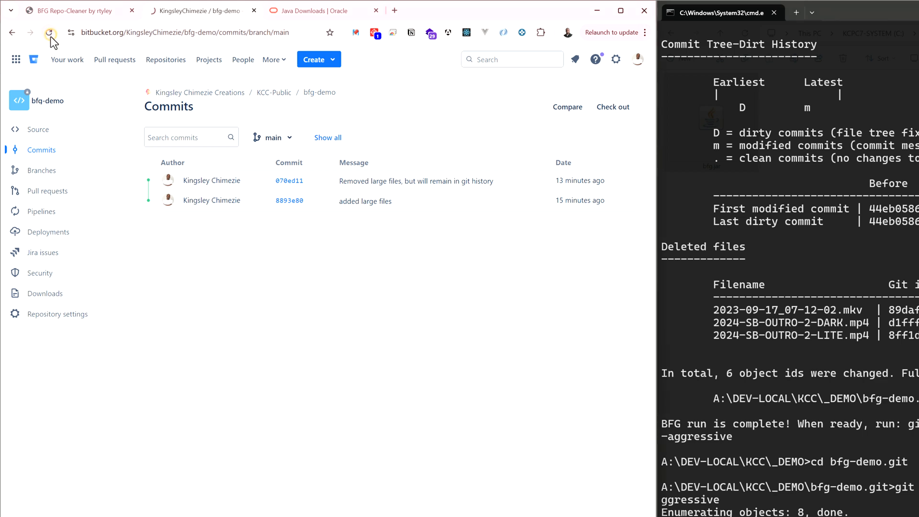
{"action": "left_click", "coordinate": [50, 32]}
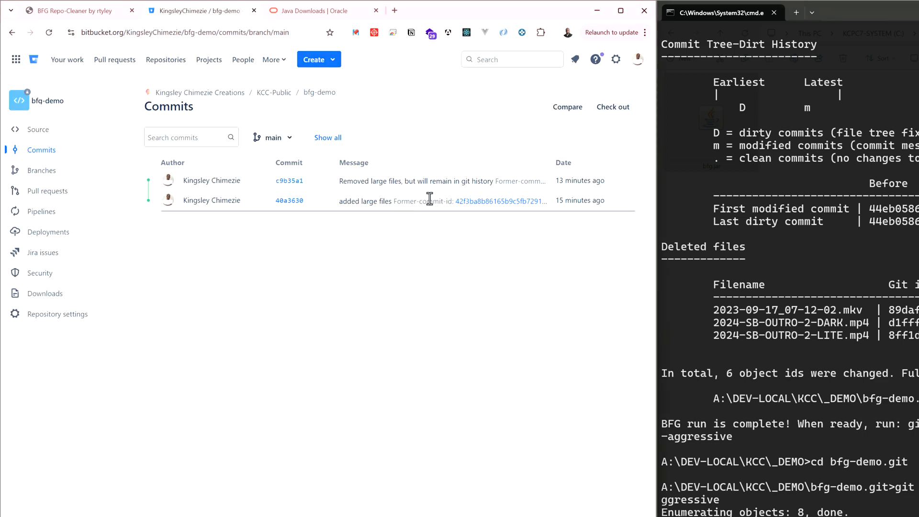
{"action": "mouse_move", "coordinate": [353, 216]}
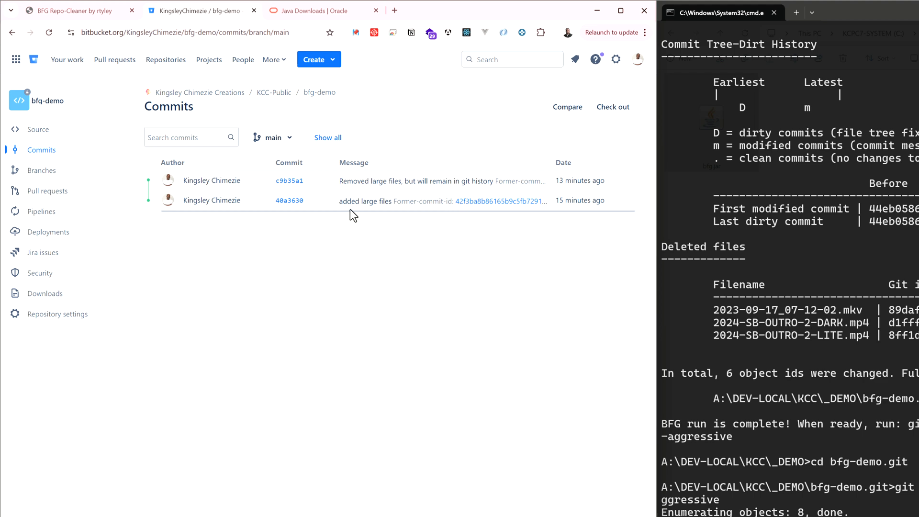
{"action": "double_click", "coordinate": [365, 201]}
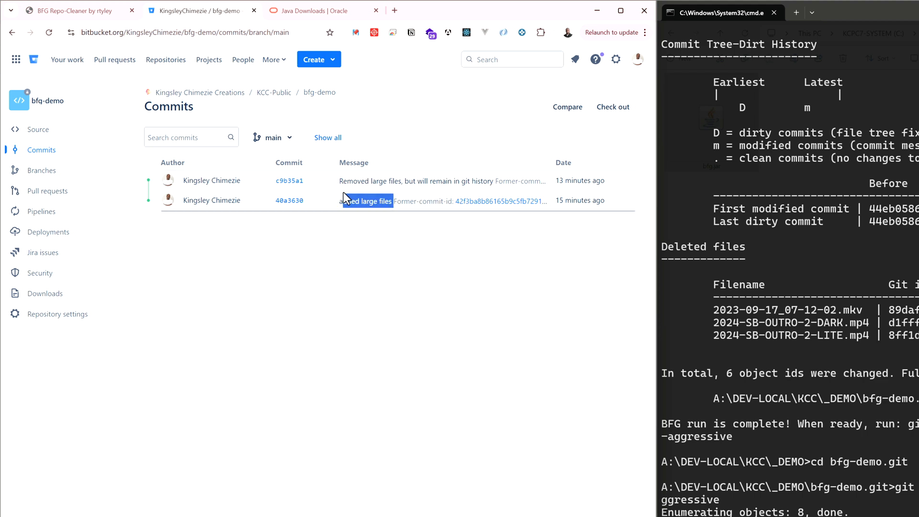
{"action": "left_click", "coordinate": [289, 200]}
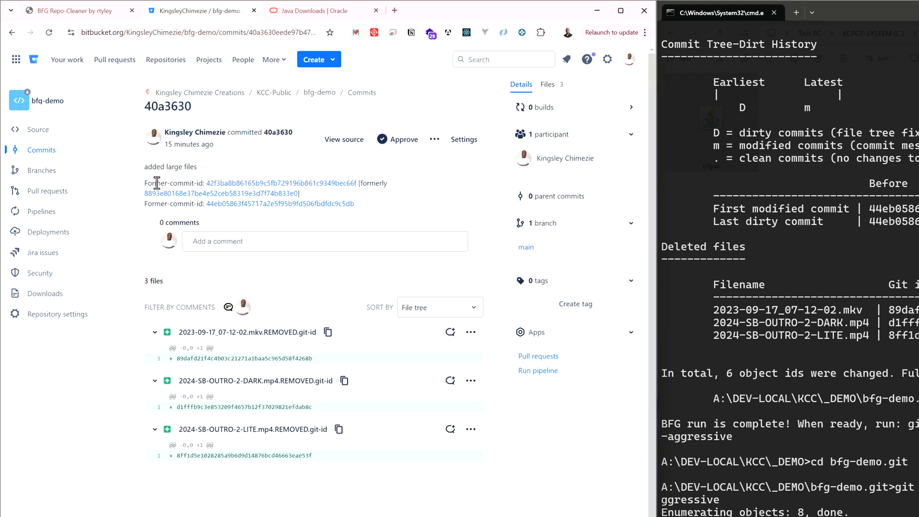
{"action": "double_click", "coordinate": [179, 183]}
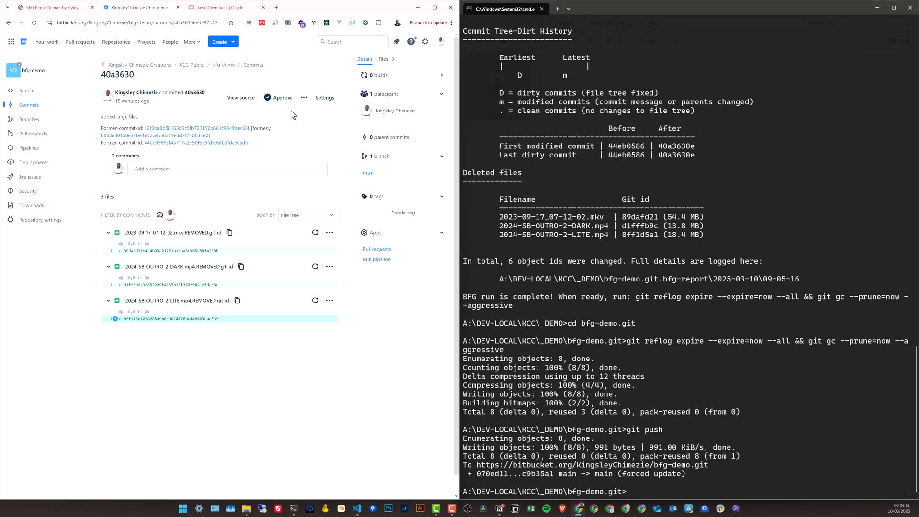
{"action": "mouse_move", "coordinate": [266, 112]}
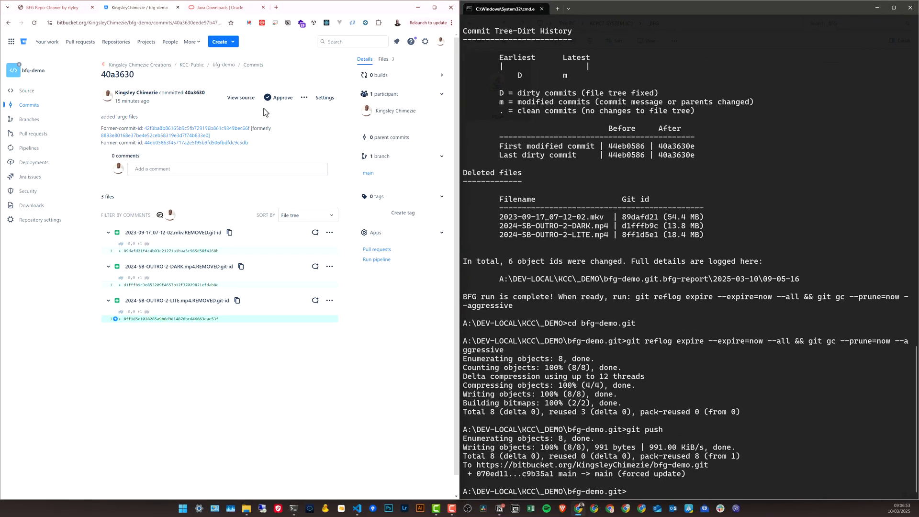